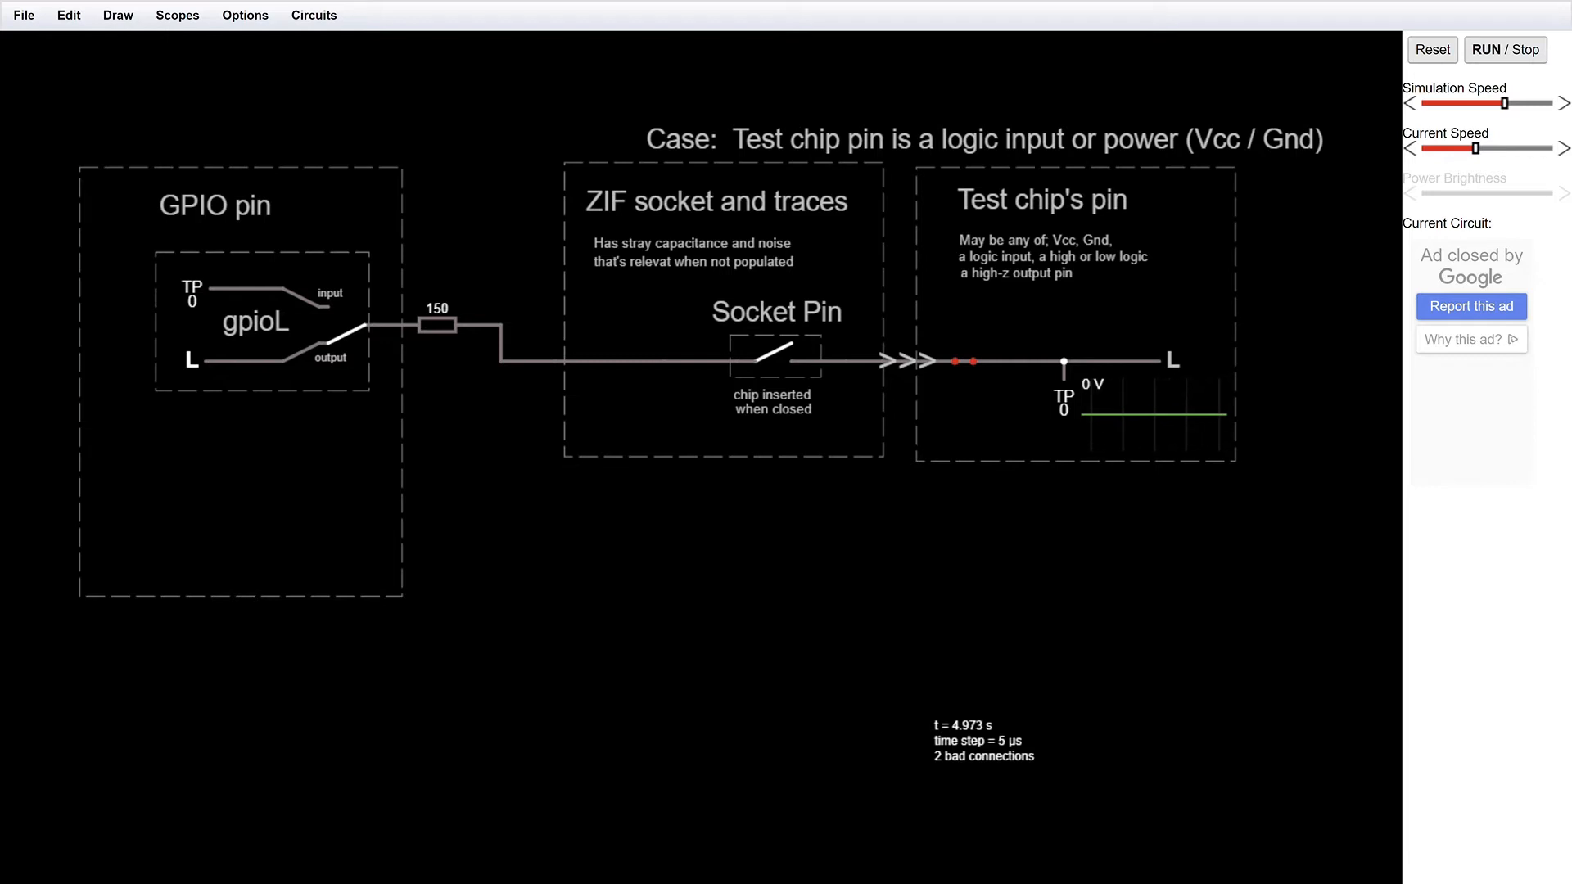
- Close the ZIF Socket Pin switch, linking the GPIO output to the chip's logic-input pin
click(1041, 200)
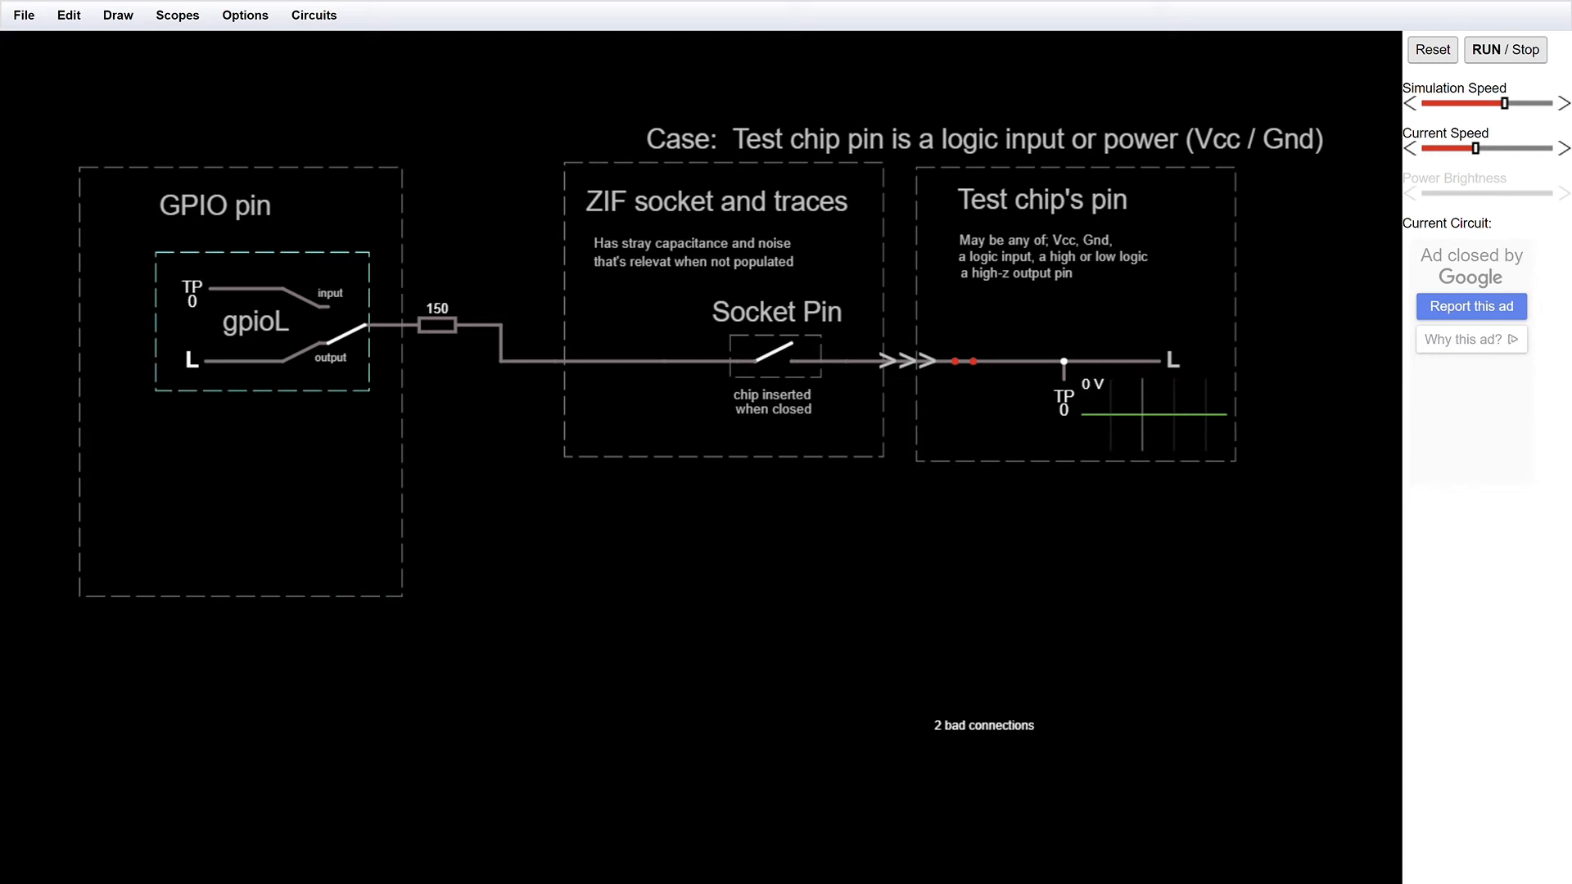
click(300, 358)
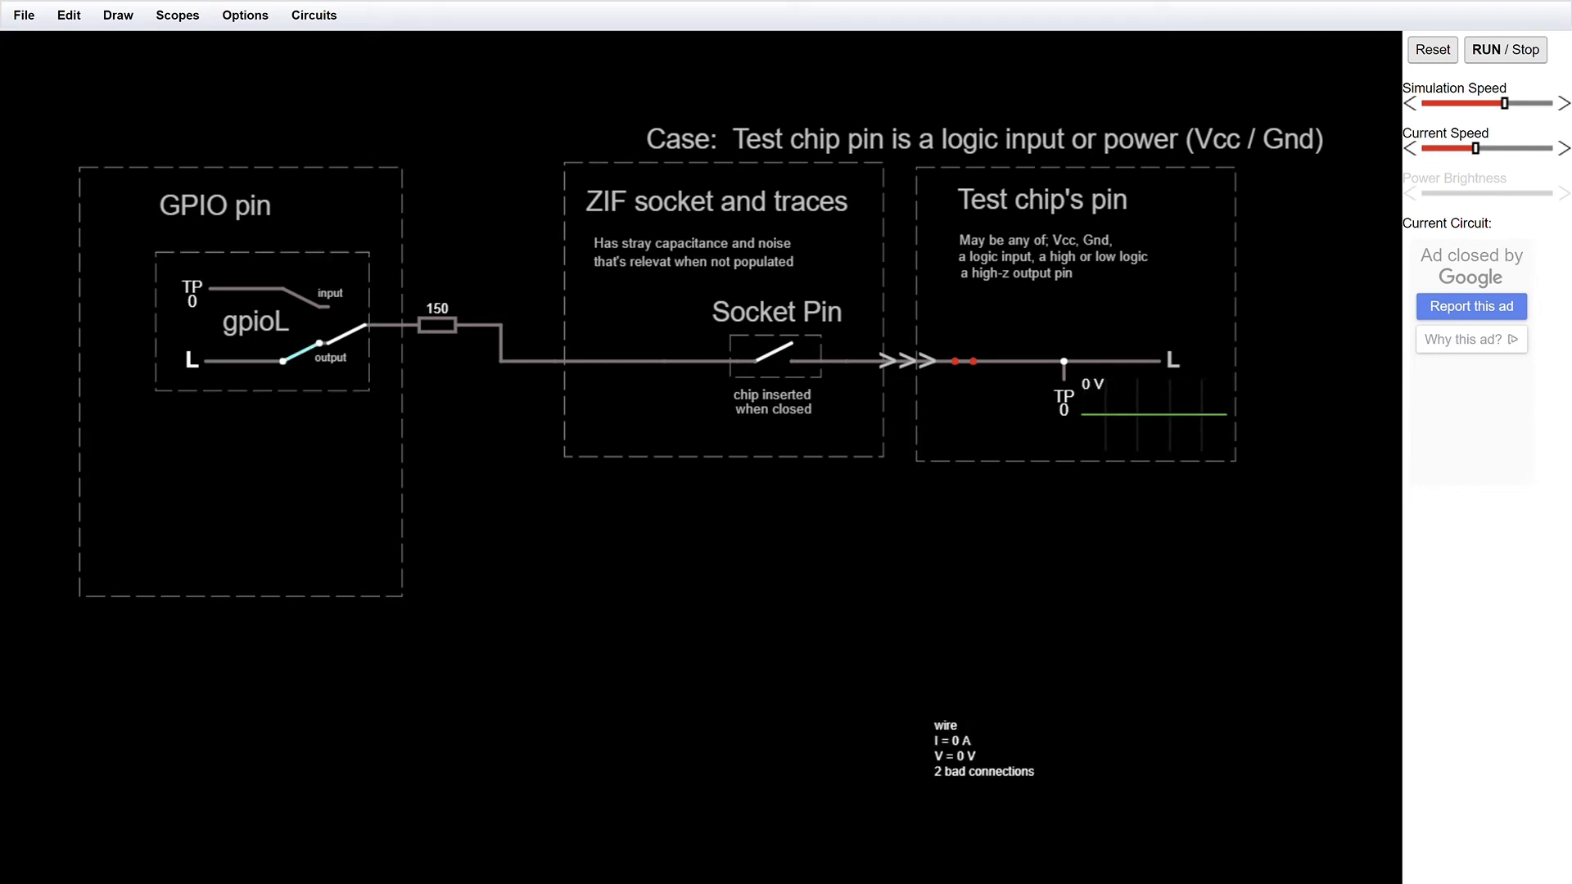
click(775, 358)
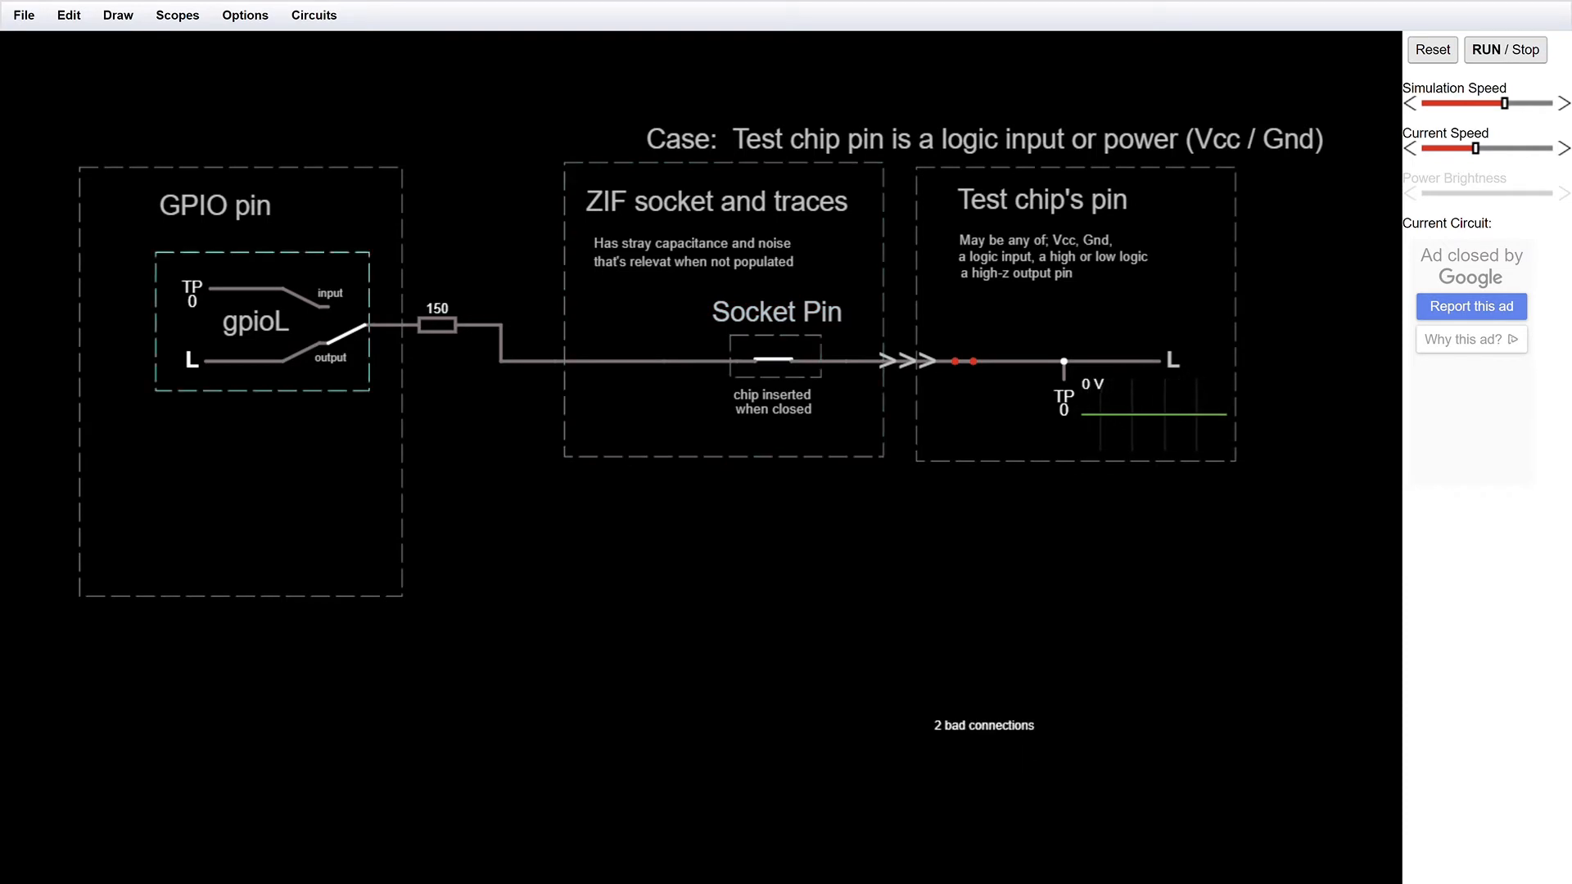
click(231, 363)
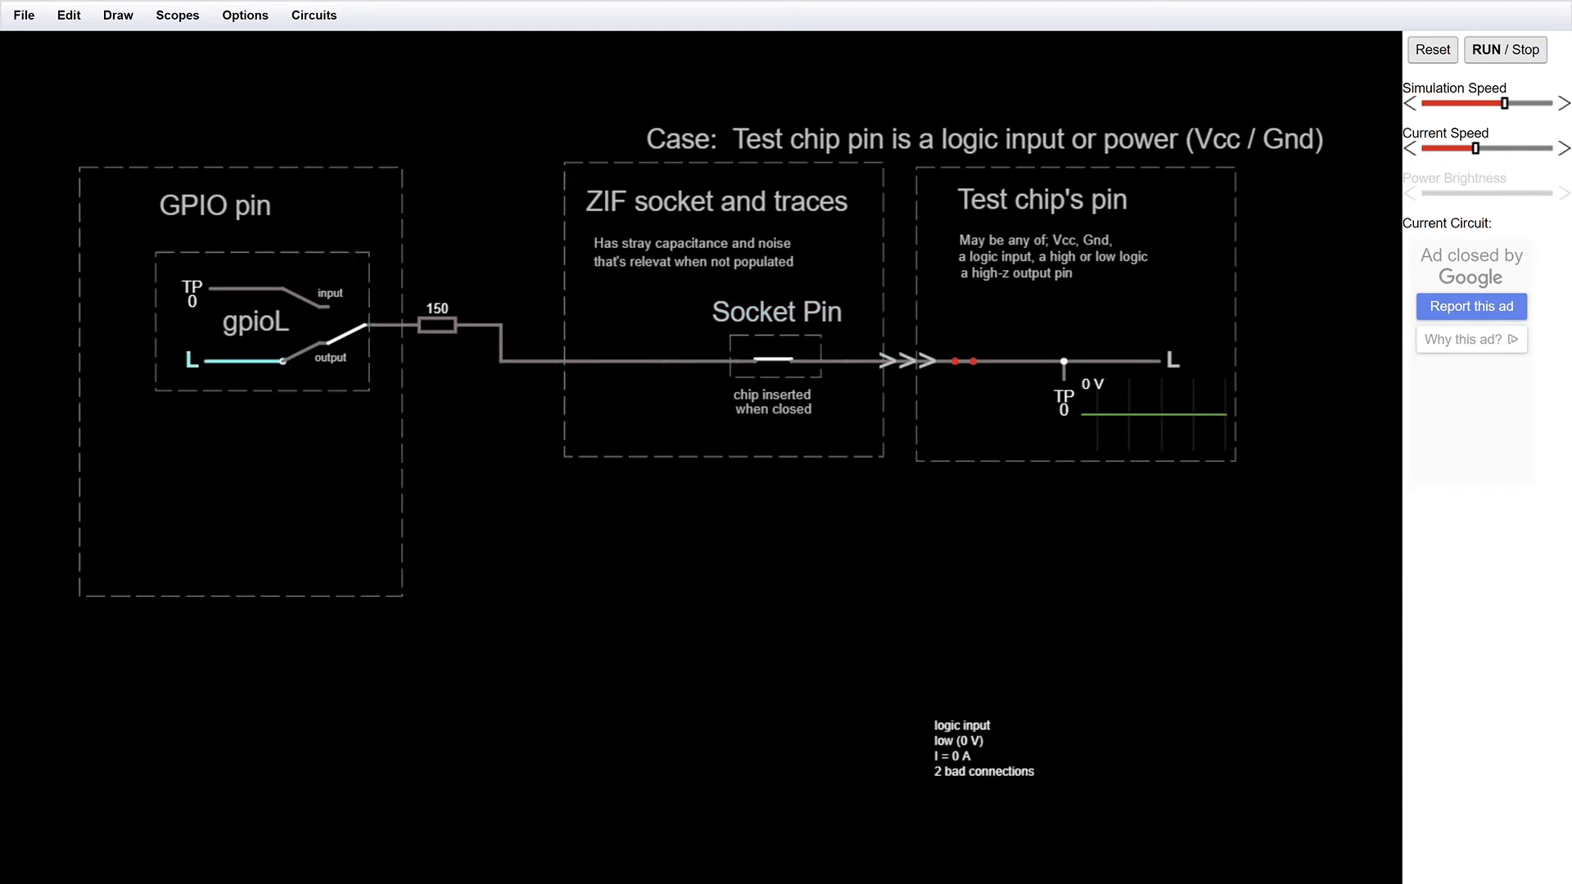
click(306, 331)
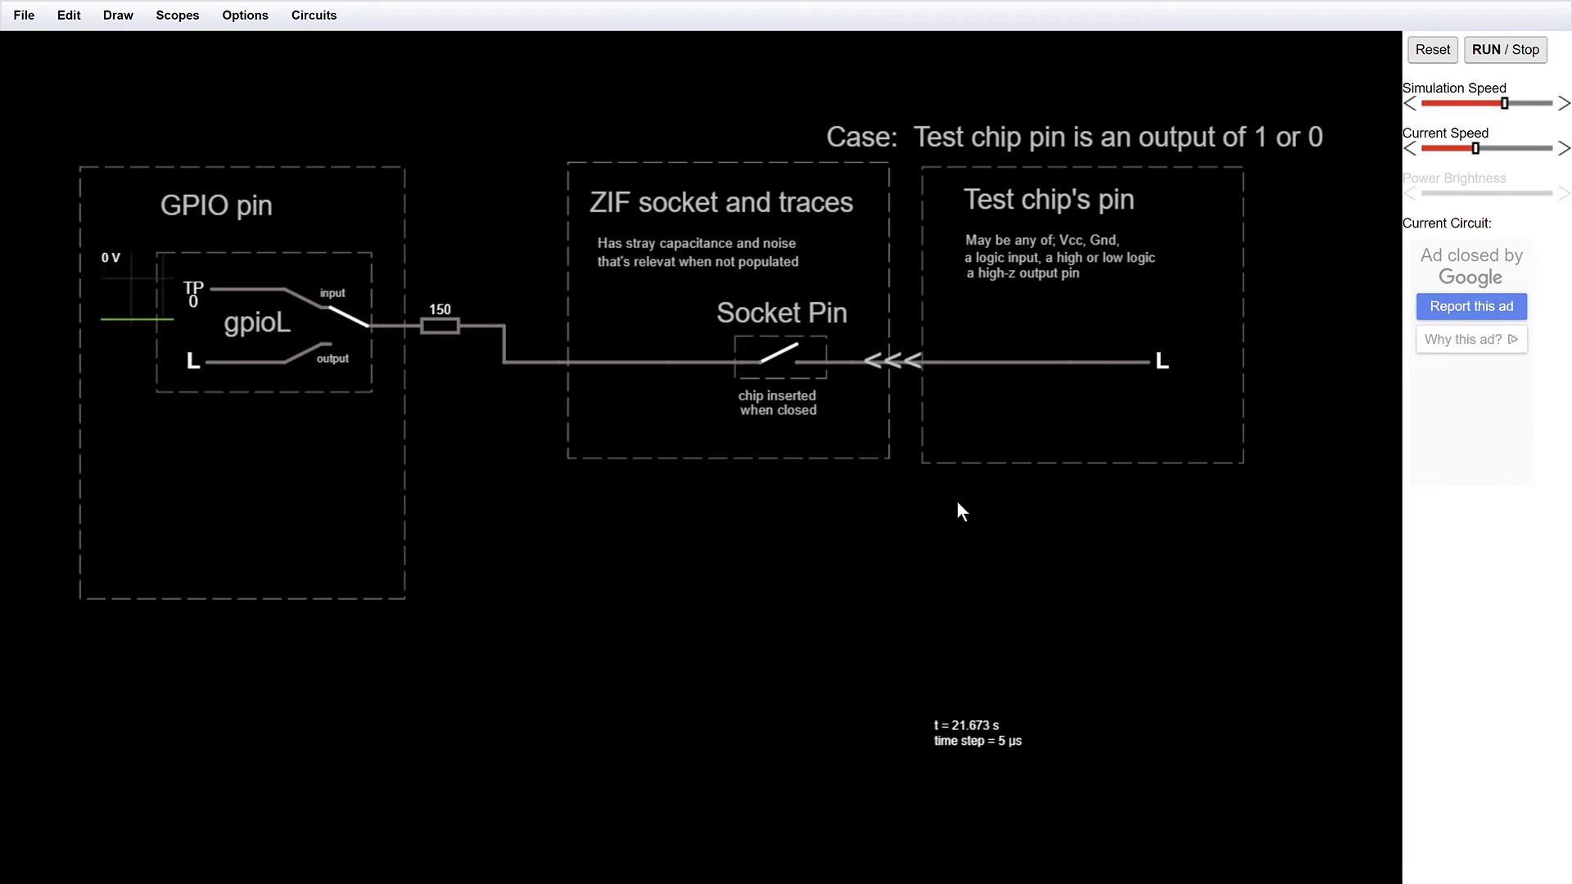
click(960, 472)
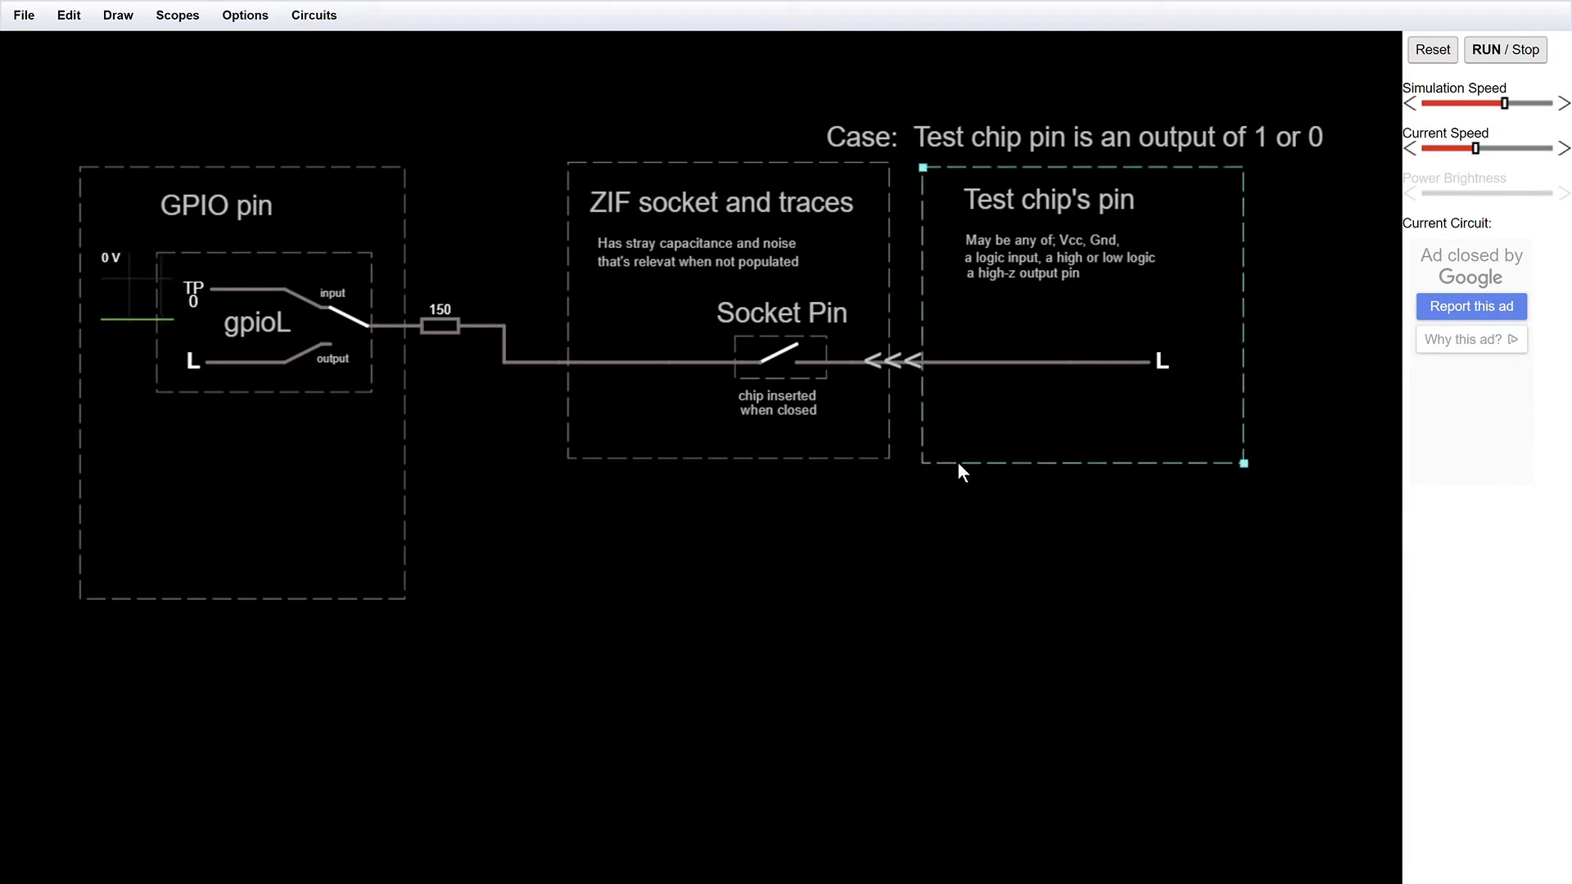
mouse_move(978, 428)
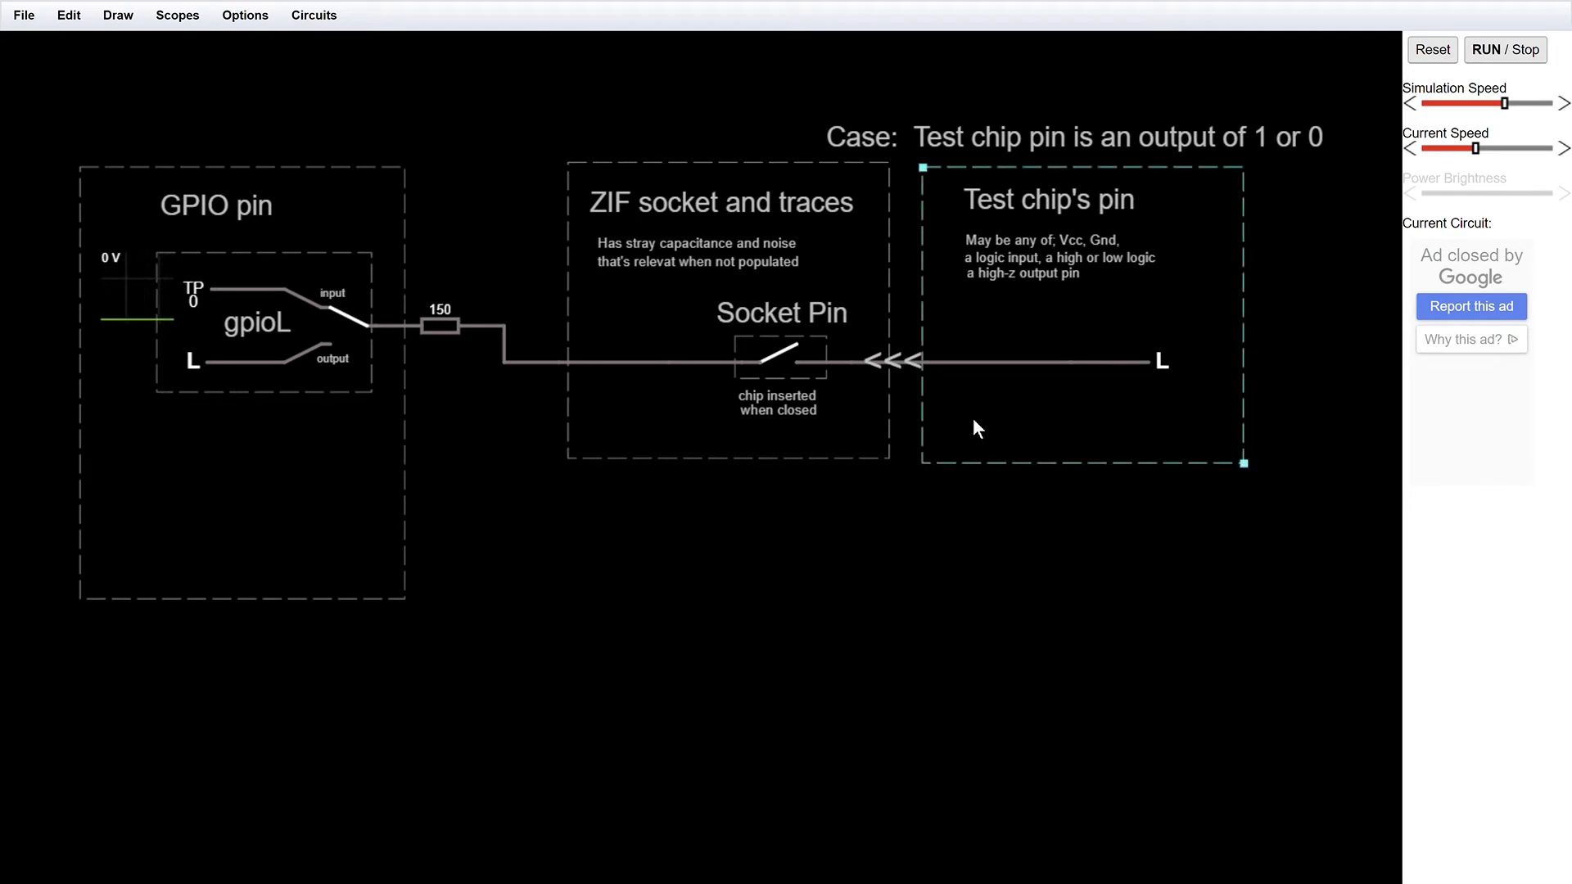
click(638, 357)
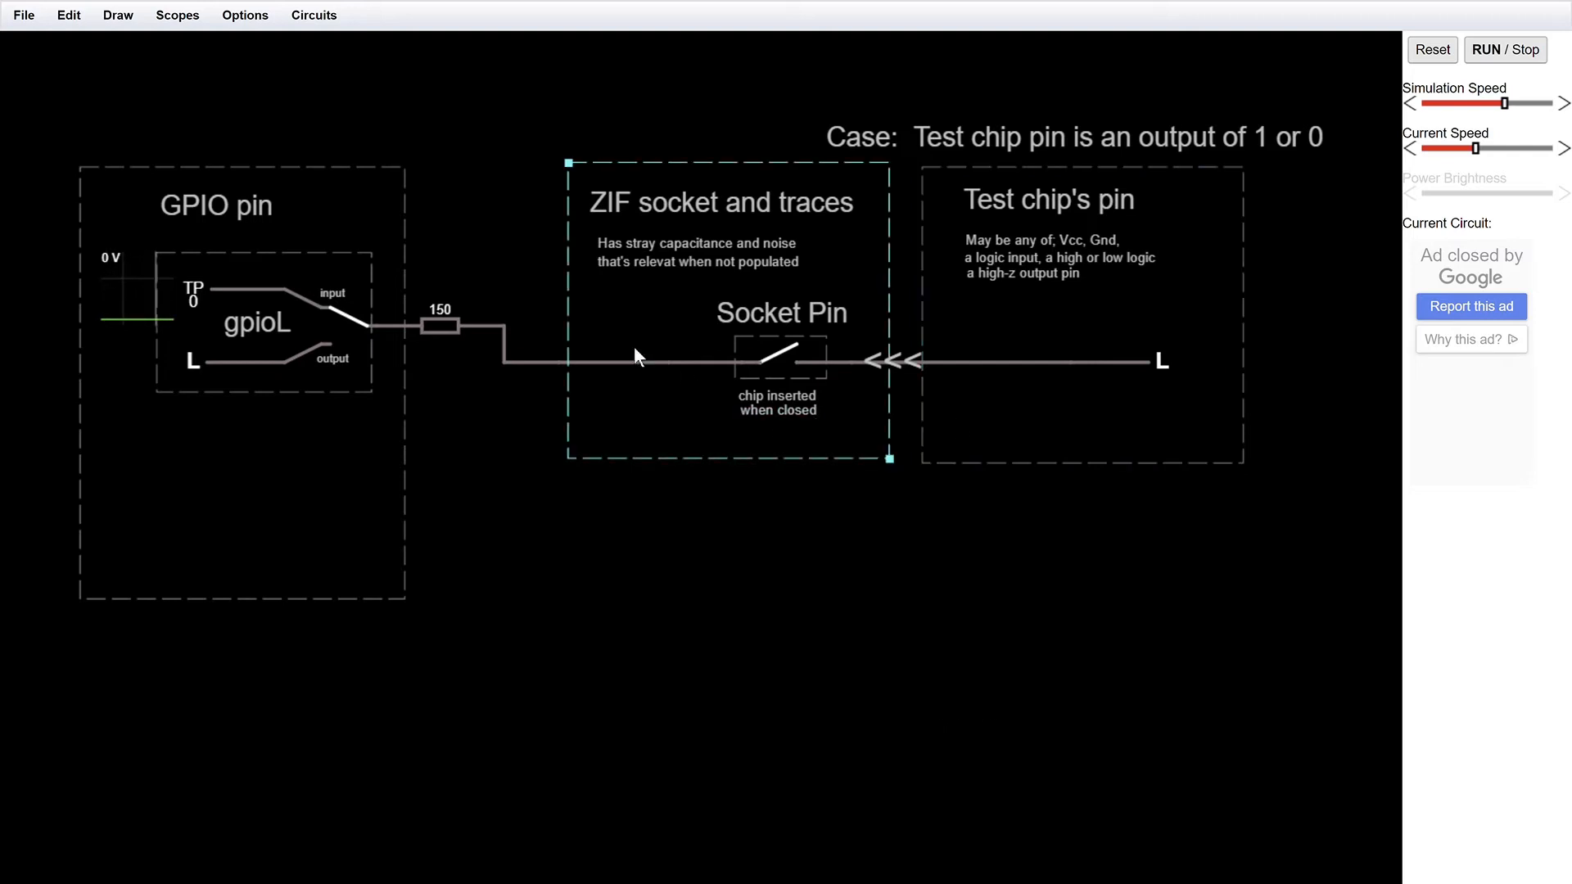
click(349, 326)
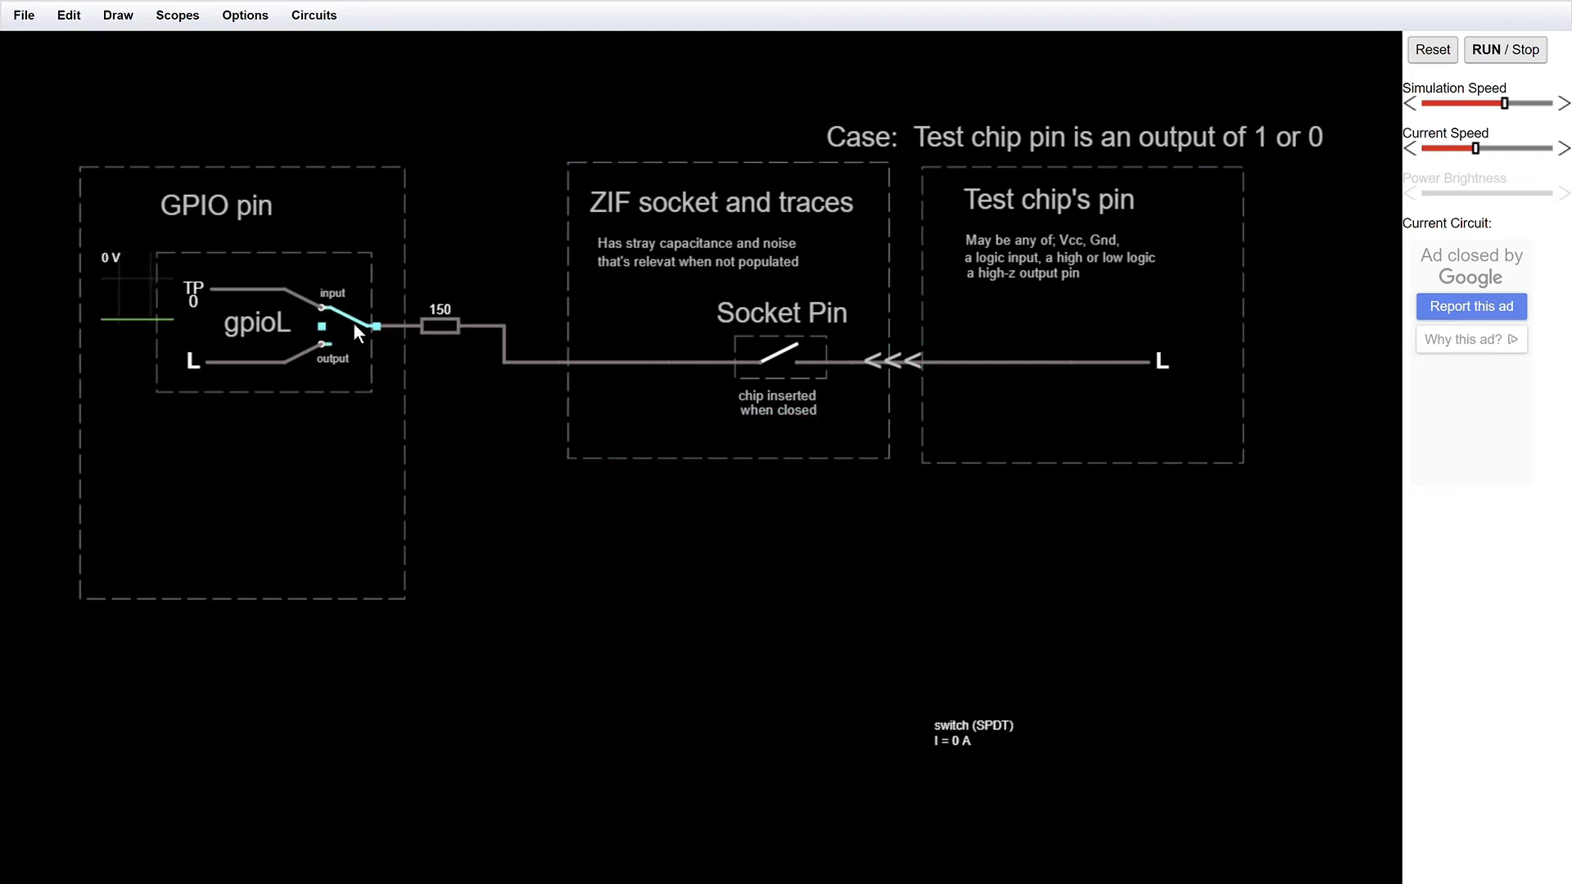
click(780, 361)
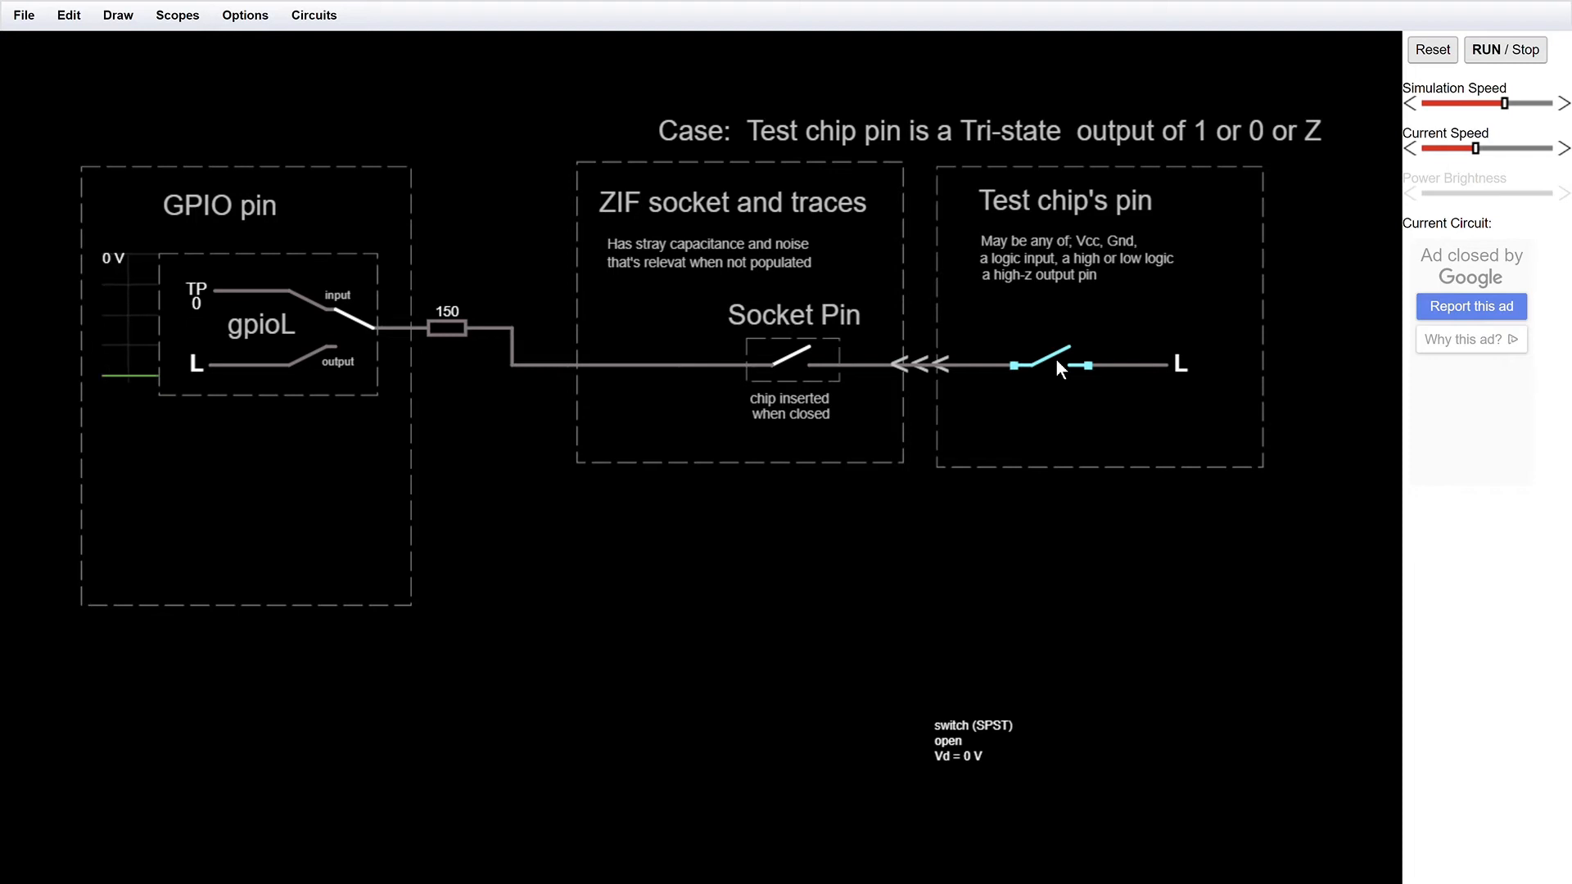
- Enable the test chip's output and close the Socket Pin switch to insert the chip
click(1042, 361)
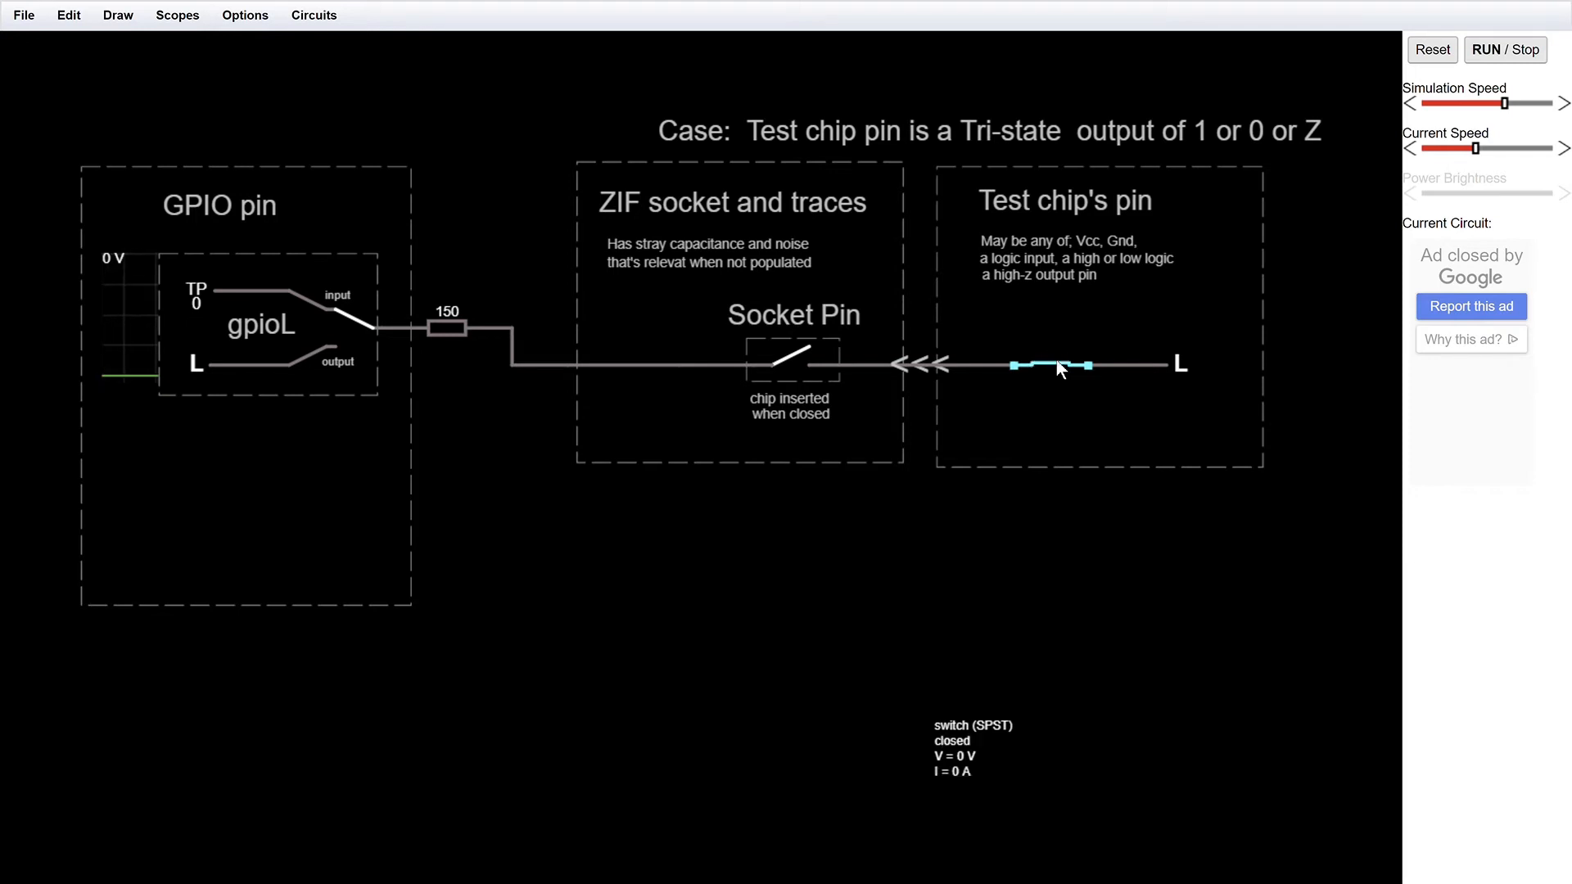
click(790, 363)
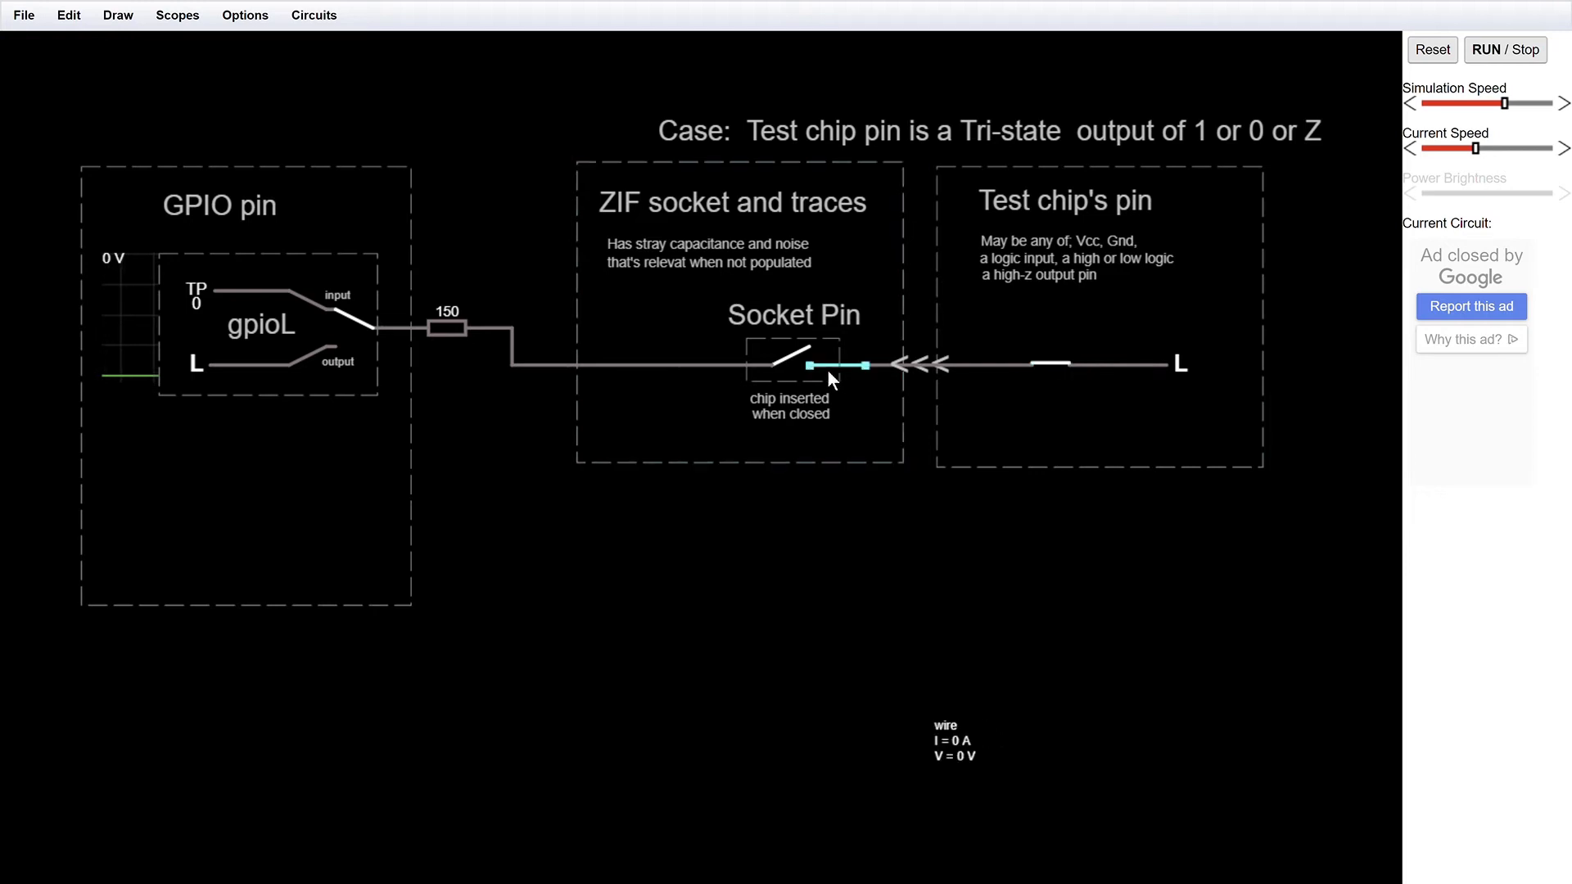
click(1118, 394)
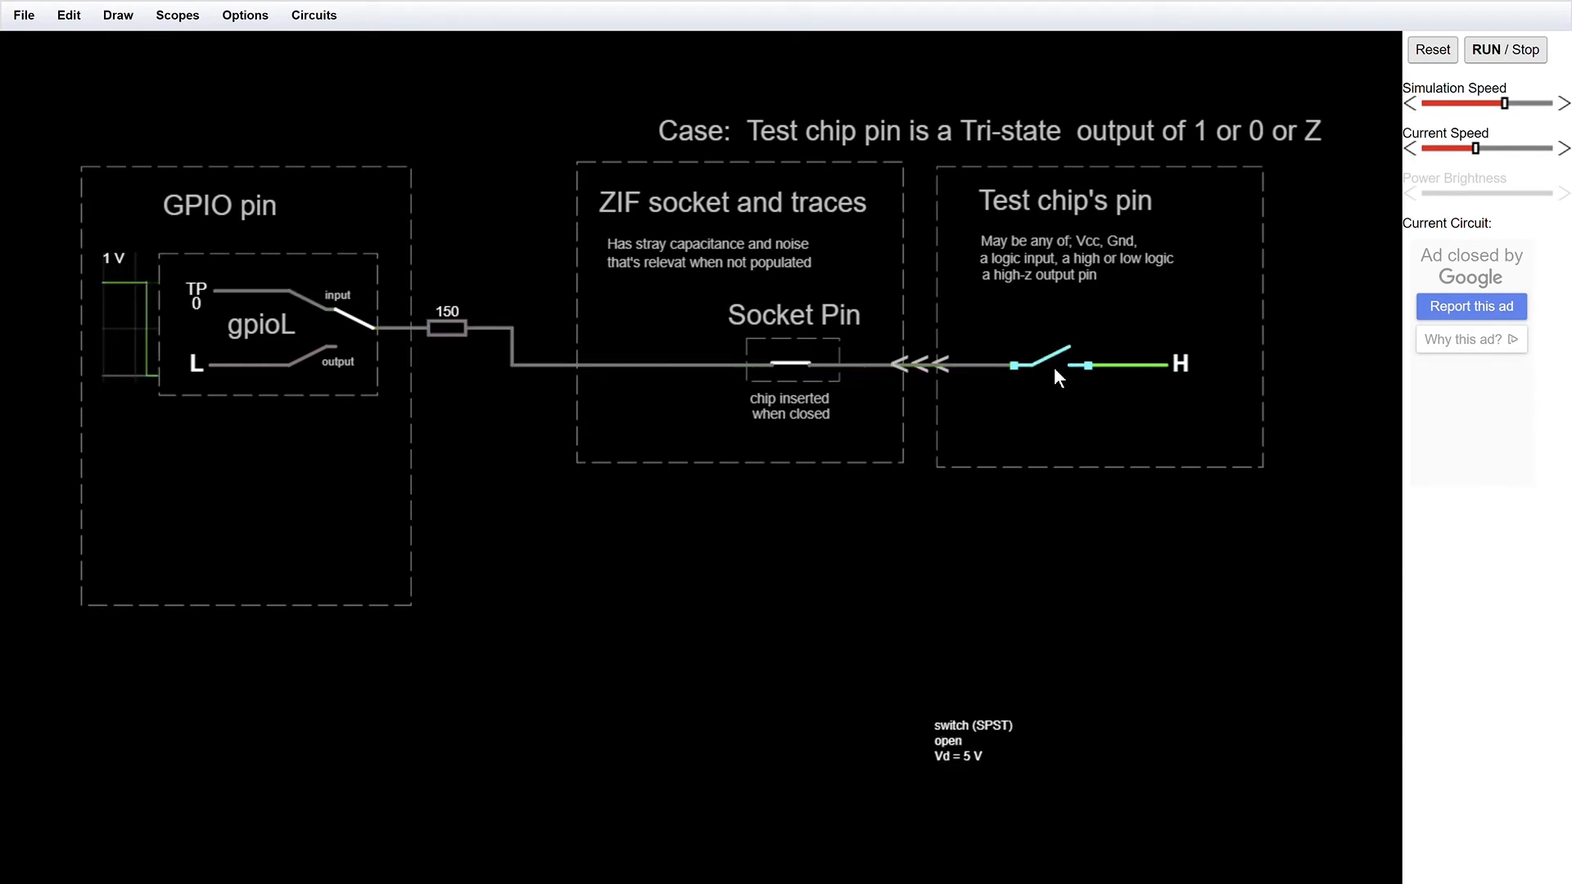
- Set the chip pin to H with its output switch open, leaving GPIO input at 0 V
click(1042, 361)
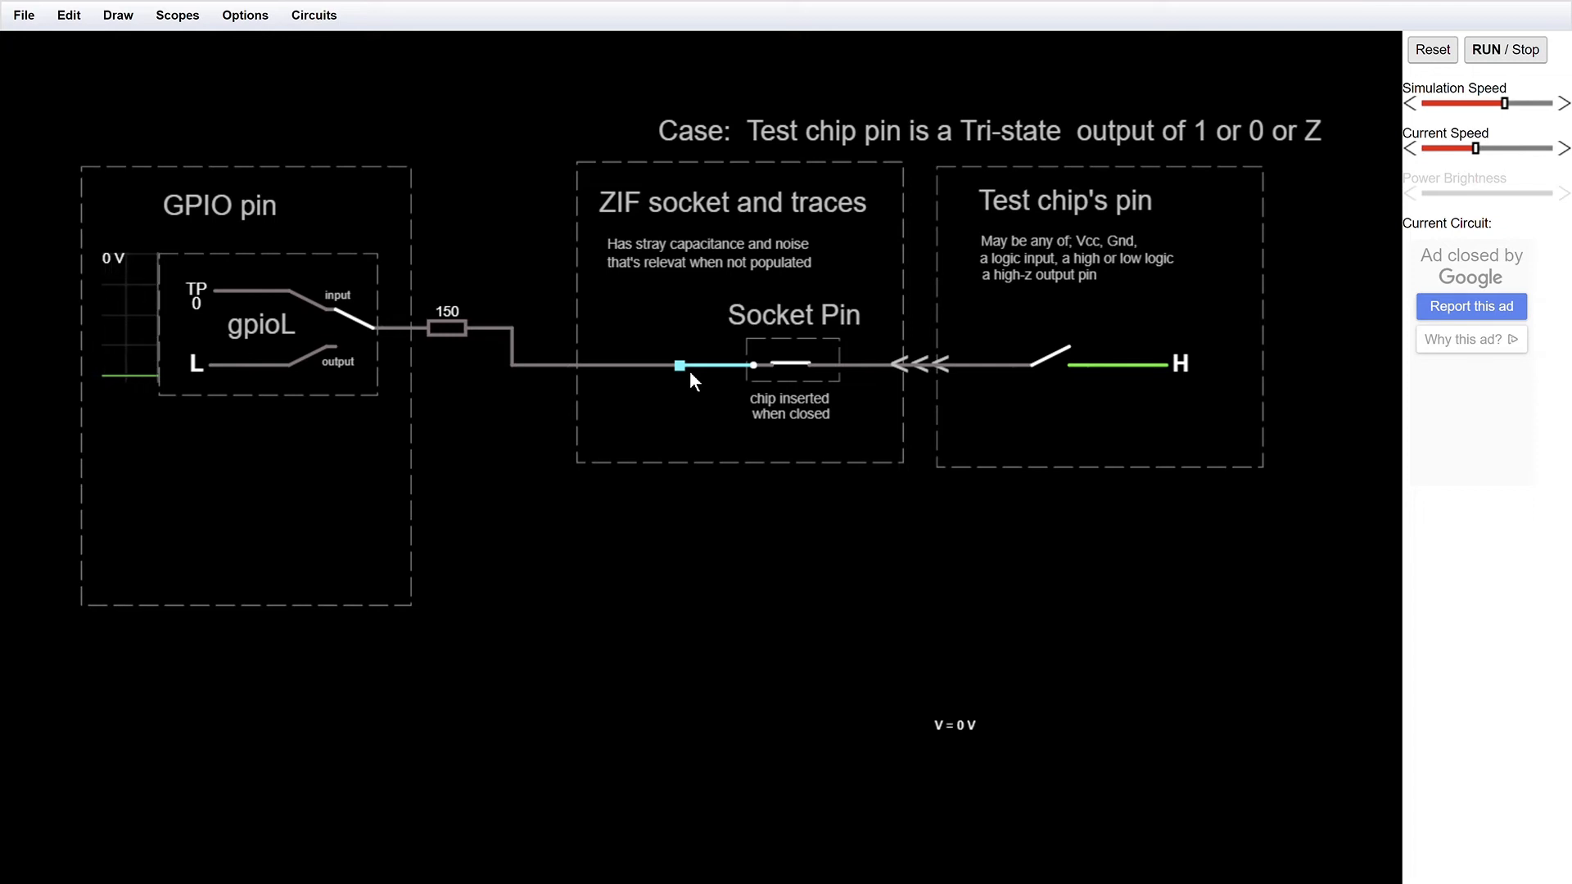
click(988, 398)
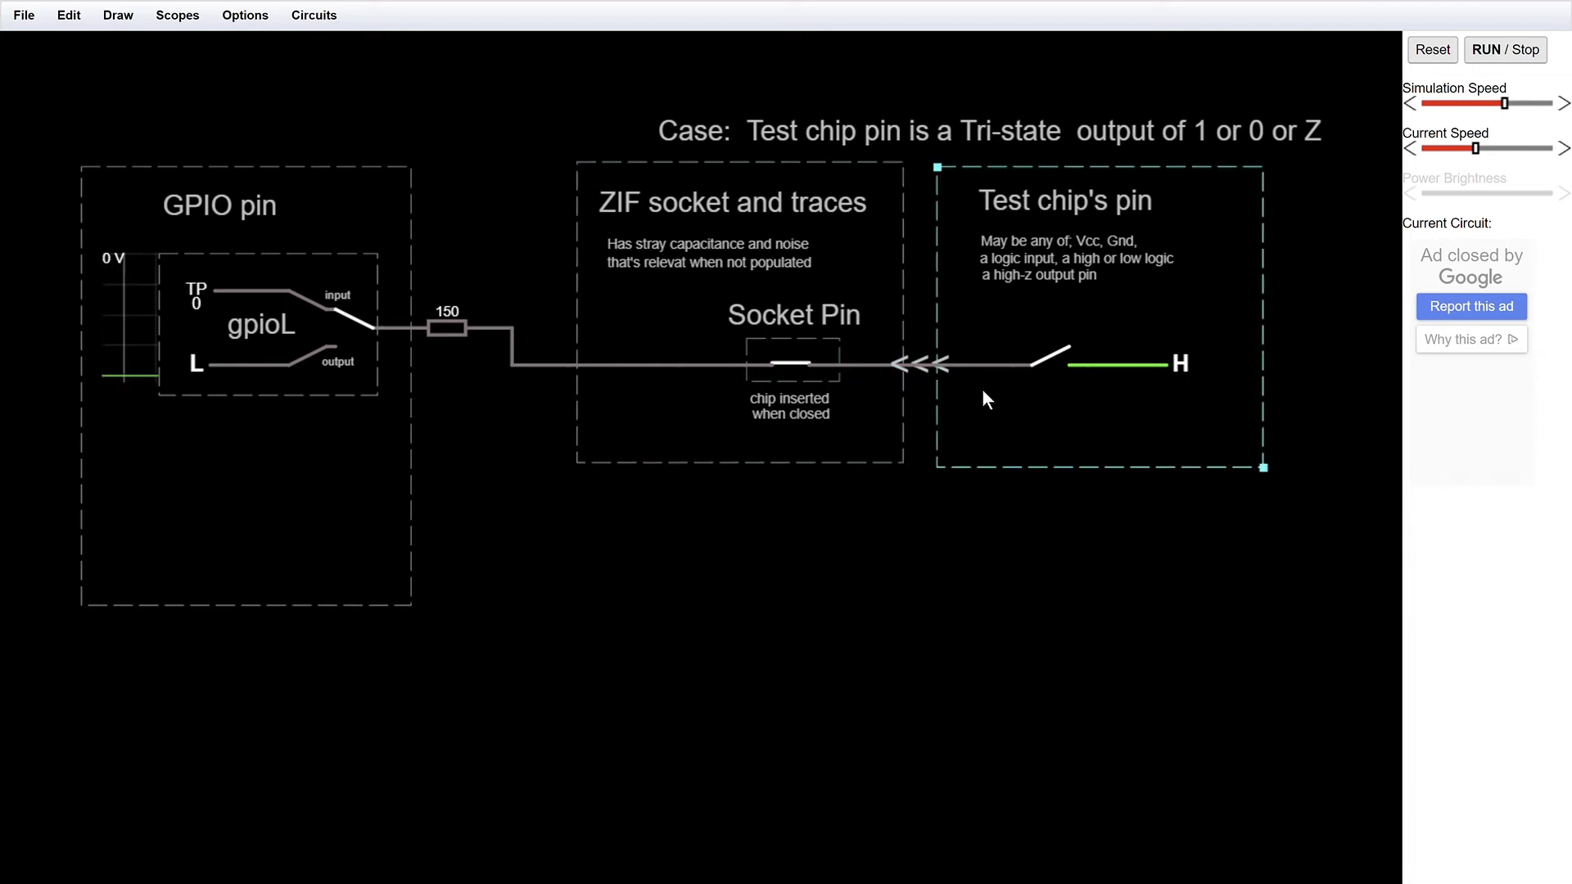
click(1048, 361)
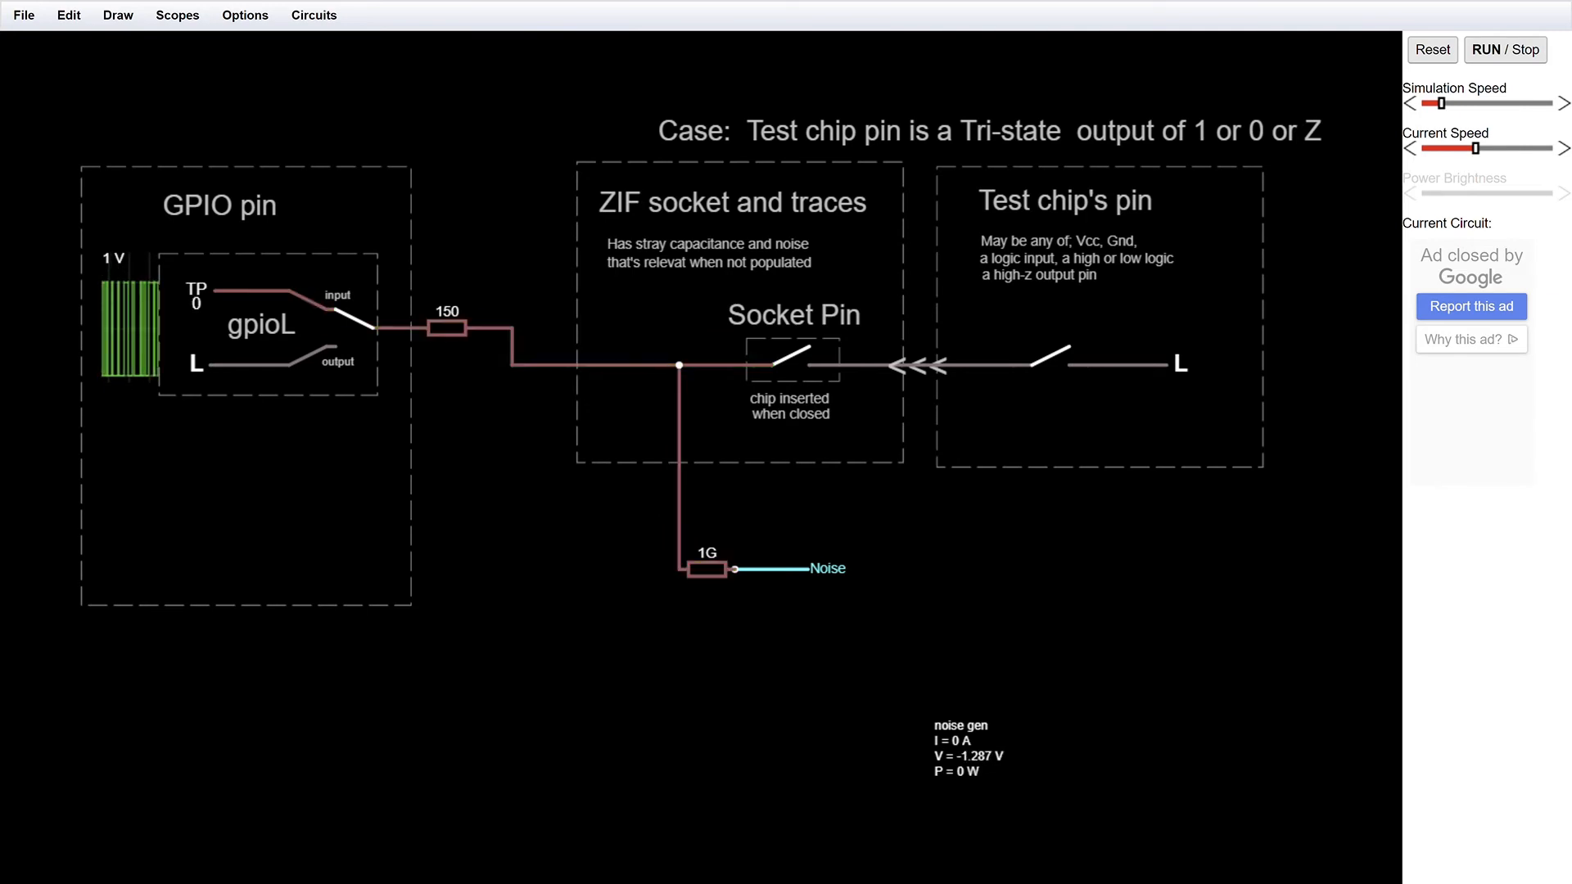
- Open the Socket Pin switch to remove the chip, leaving the trace floating
click(792, 361)
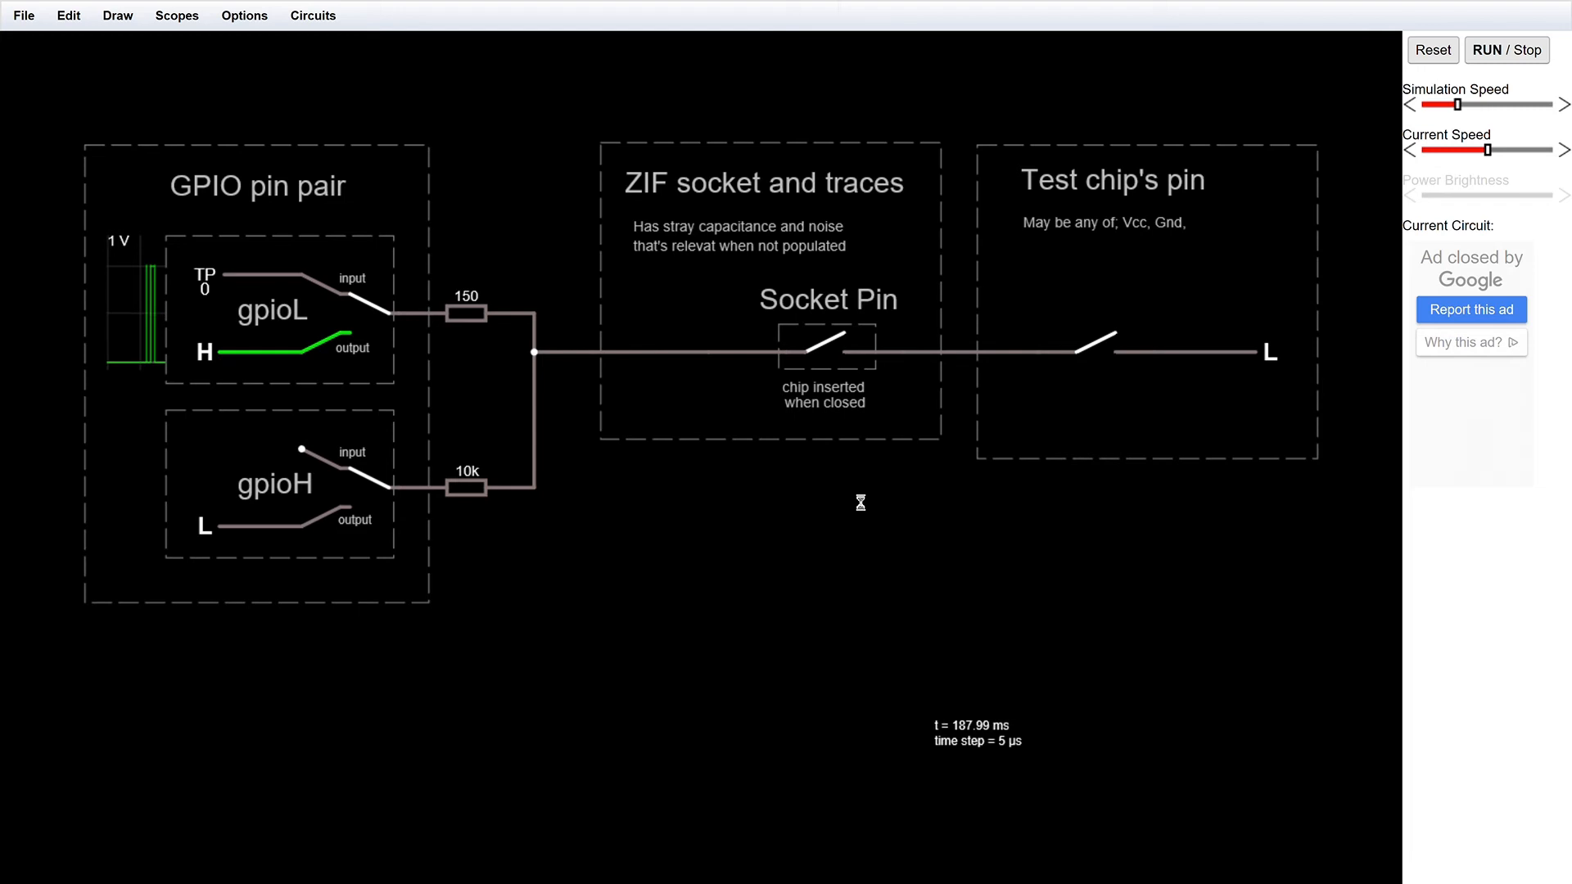
mouse_move(487, 535)
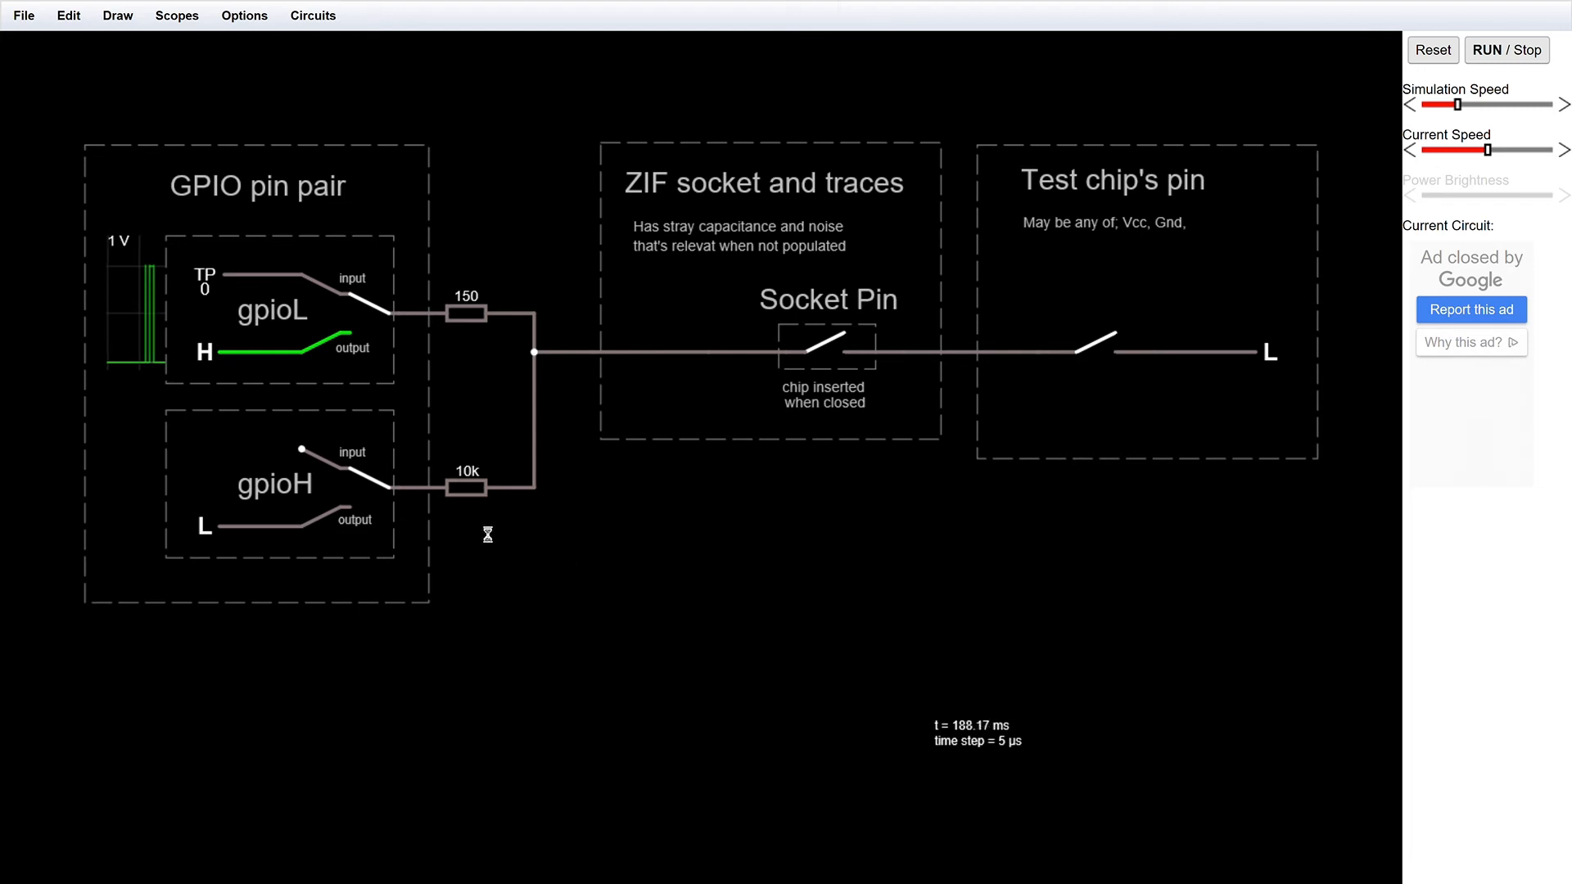
- Set gpioH's logic input and TP, enable the chip output, and insert the chip
click(465, 490)
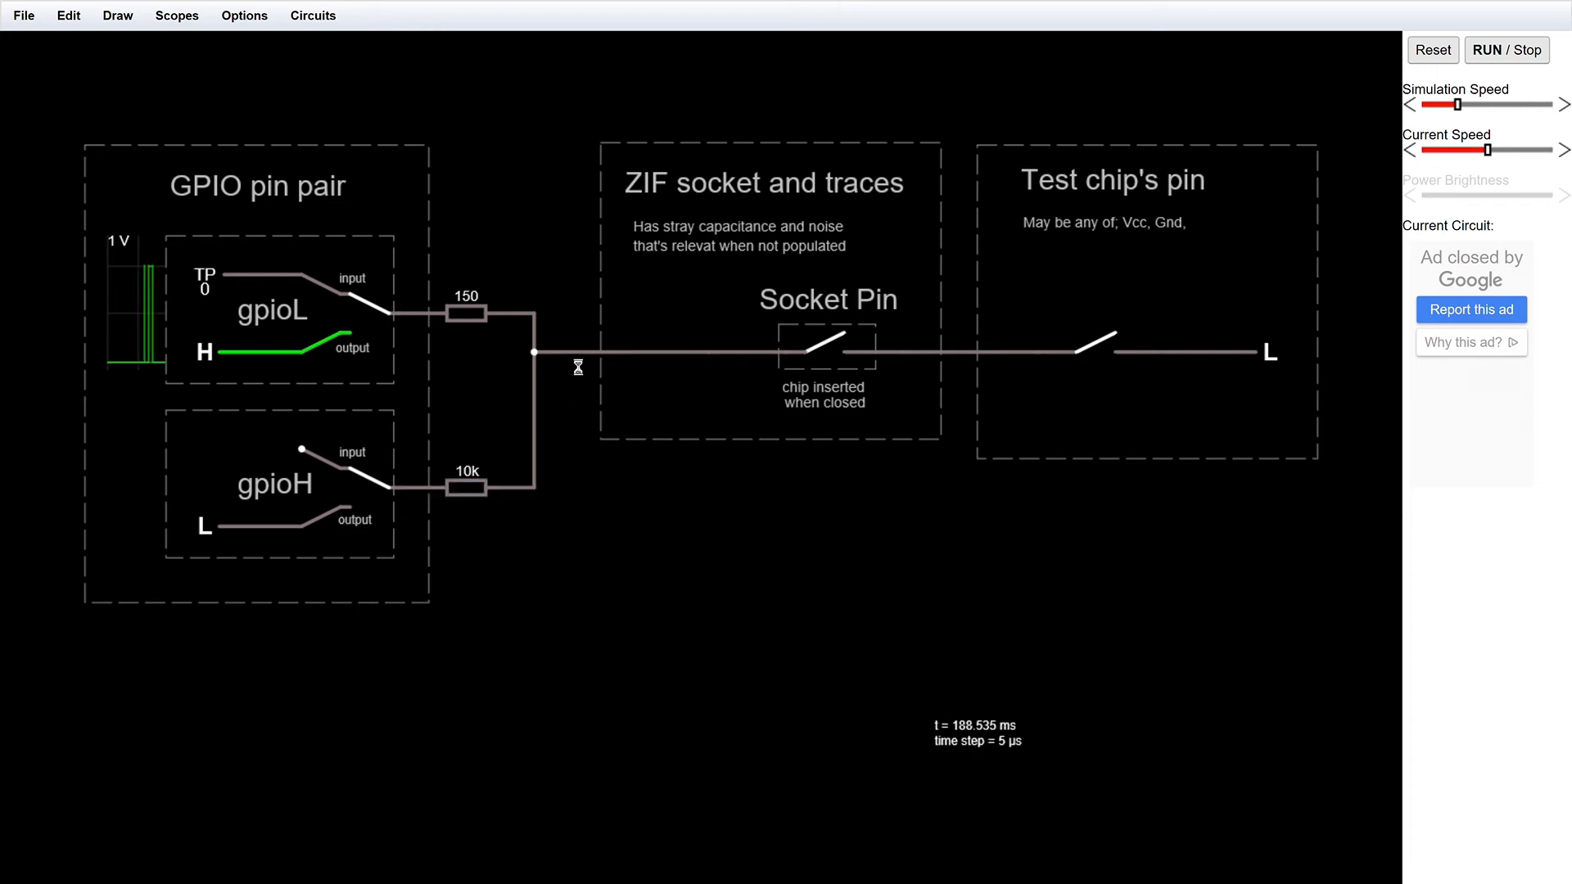
click(561, 353)
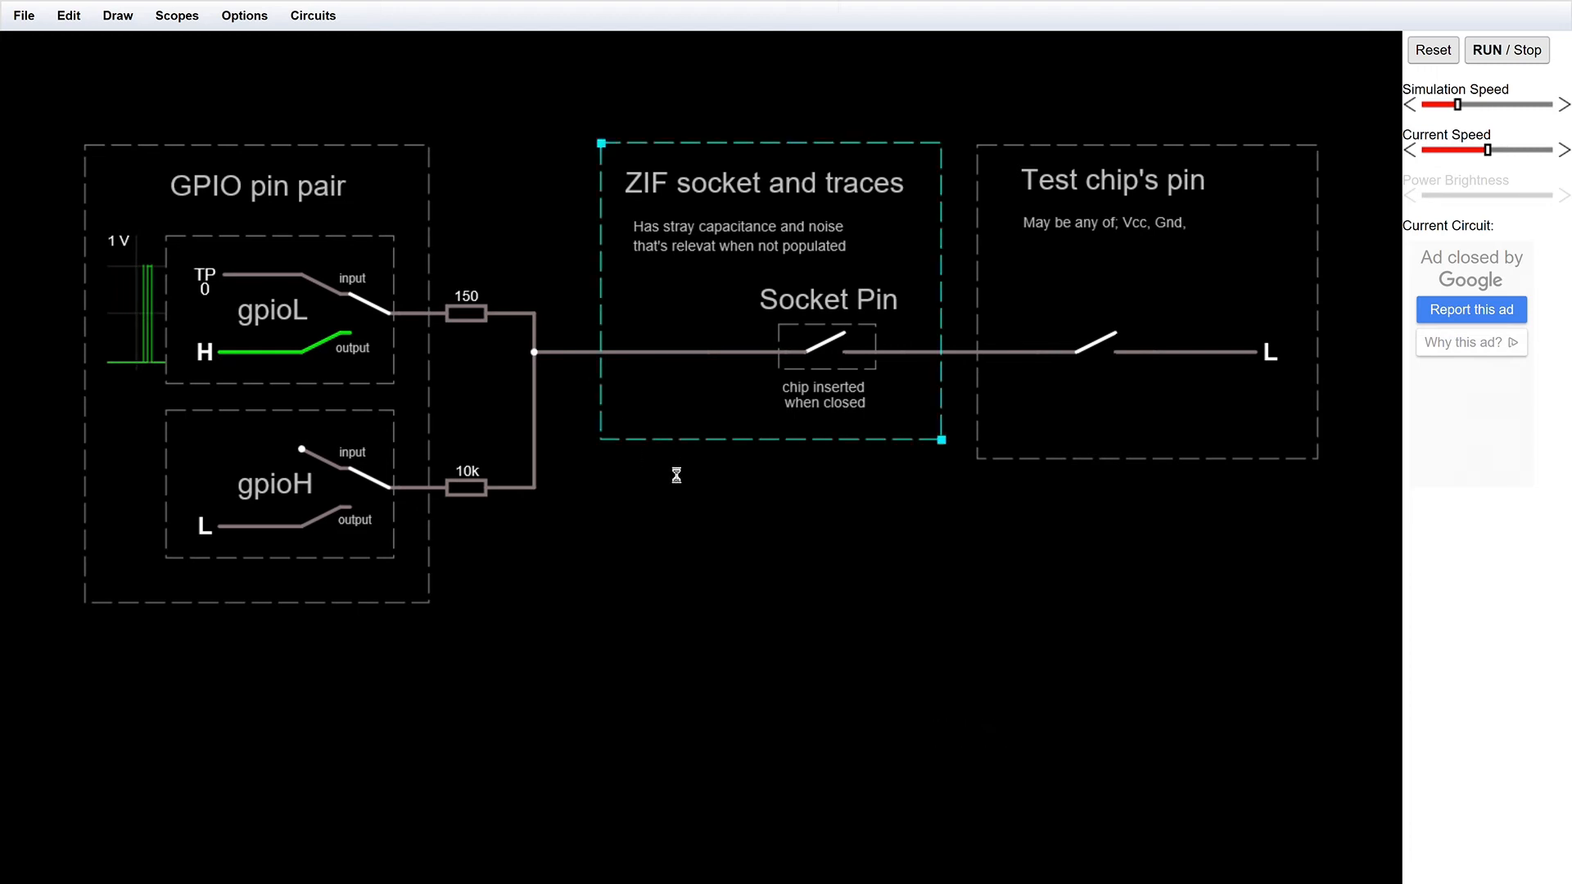
click(1098, 353)
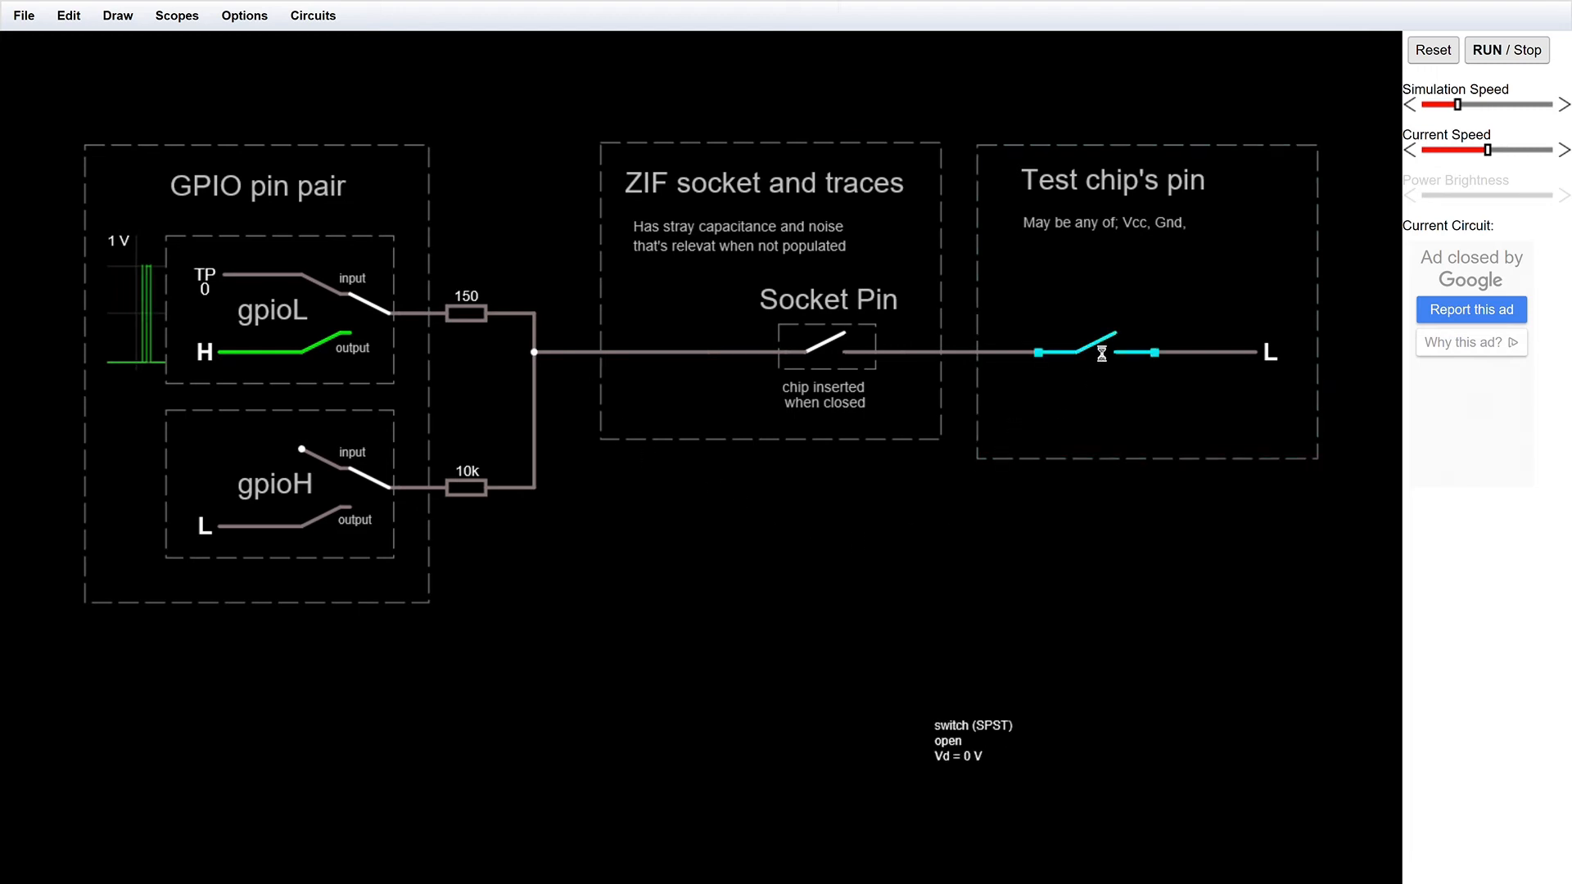
click(1100, 352)
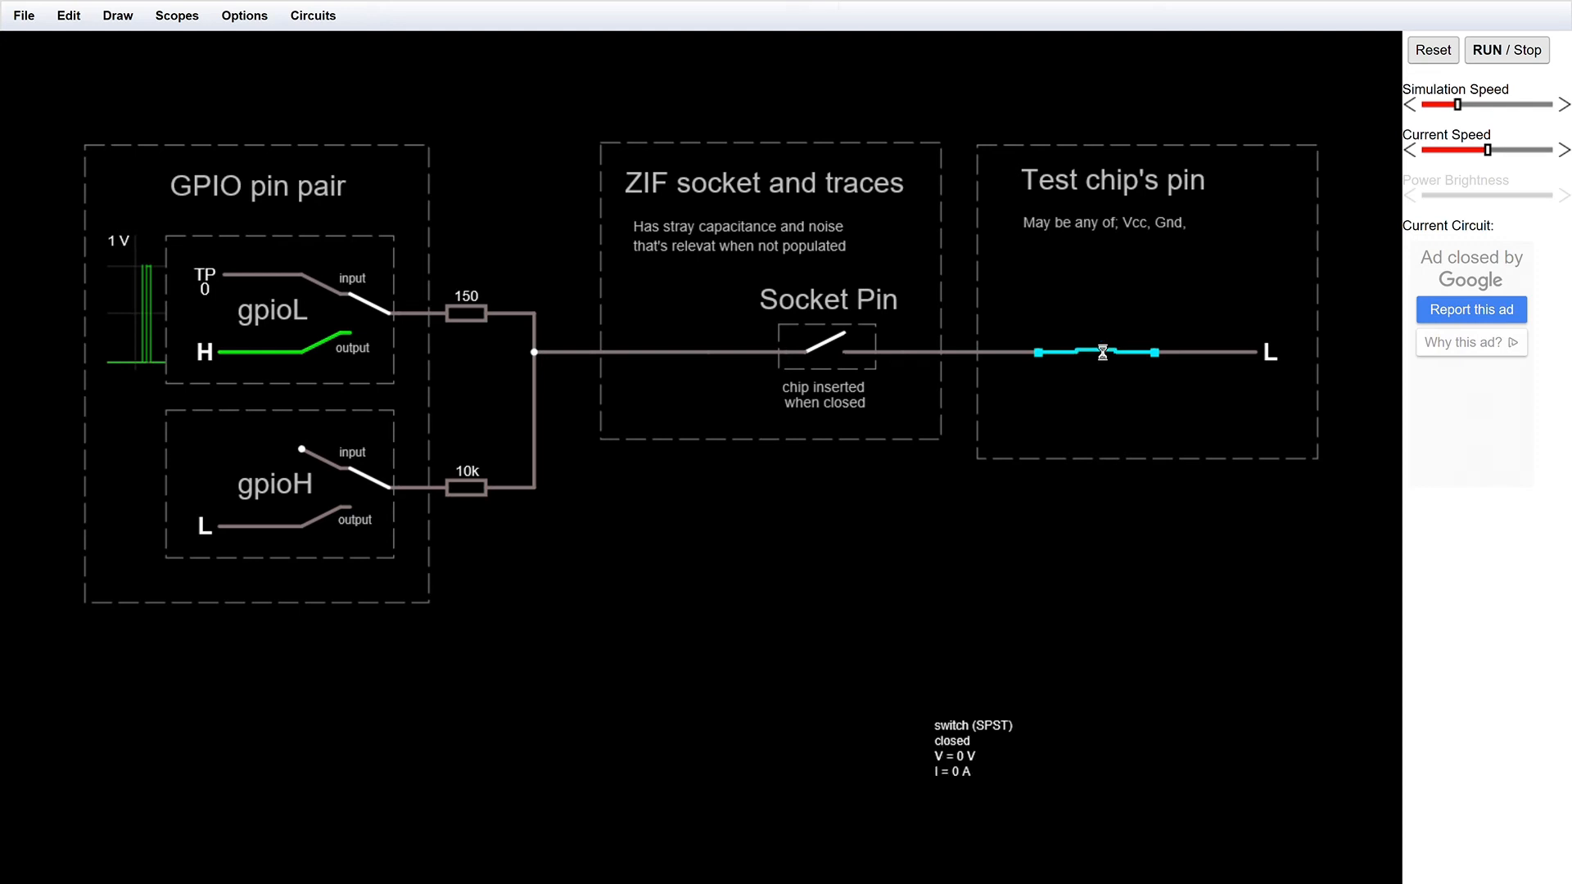
click(827, 345)
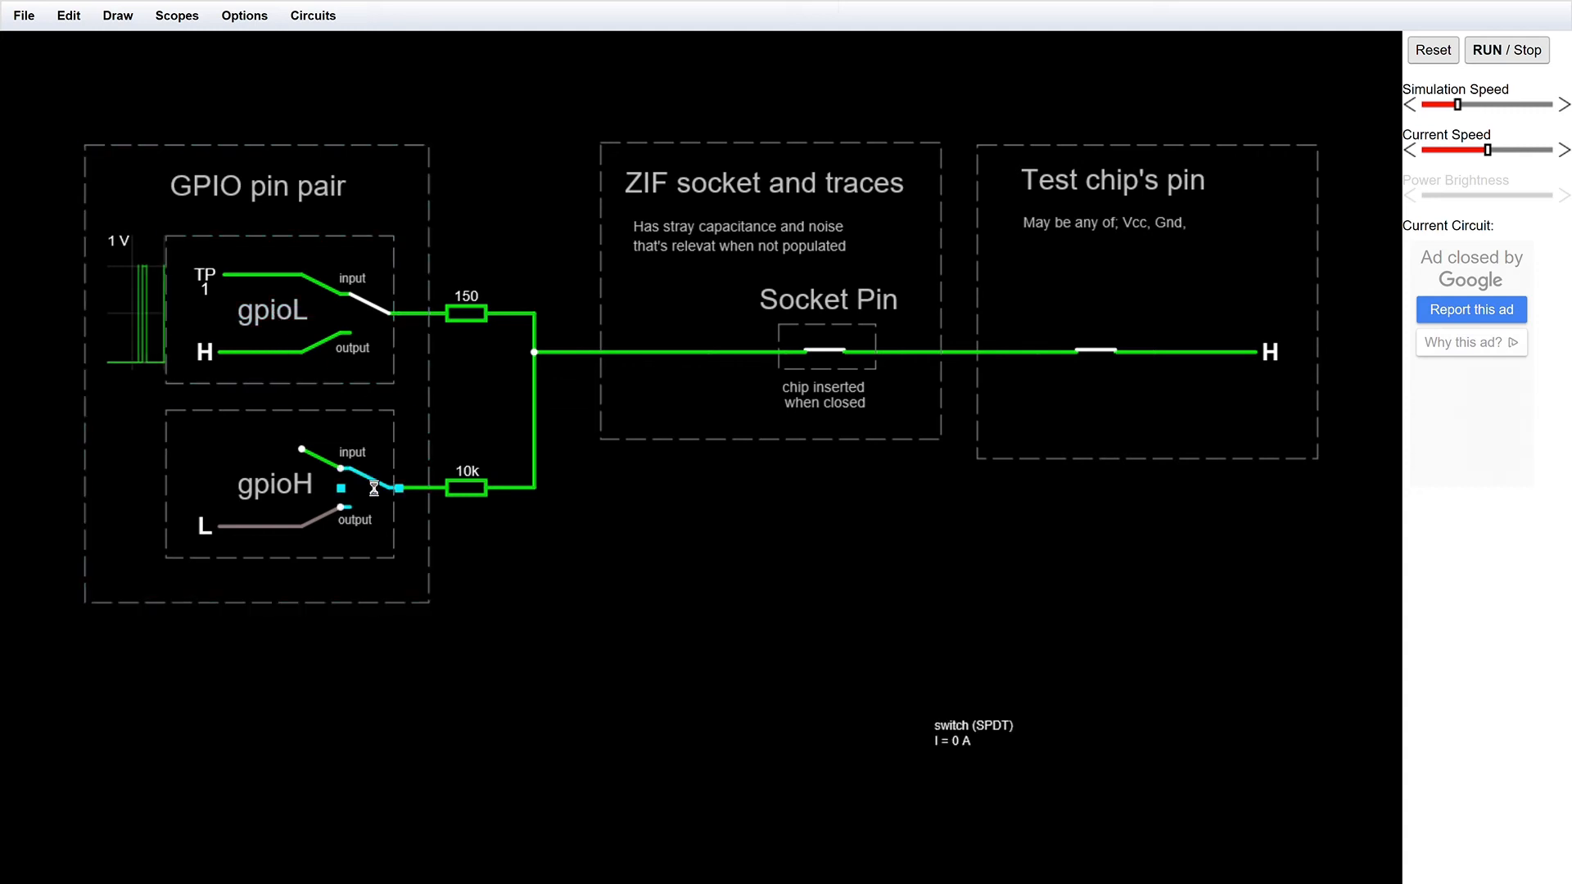
- Switch gpioH to an output driving logic high, then toggle the test chip's output
click(371, 487)
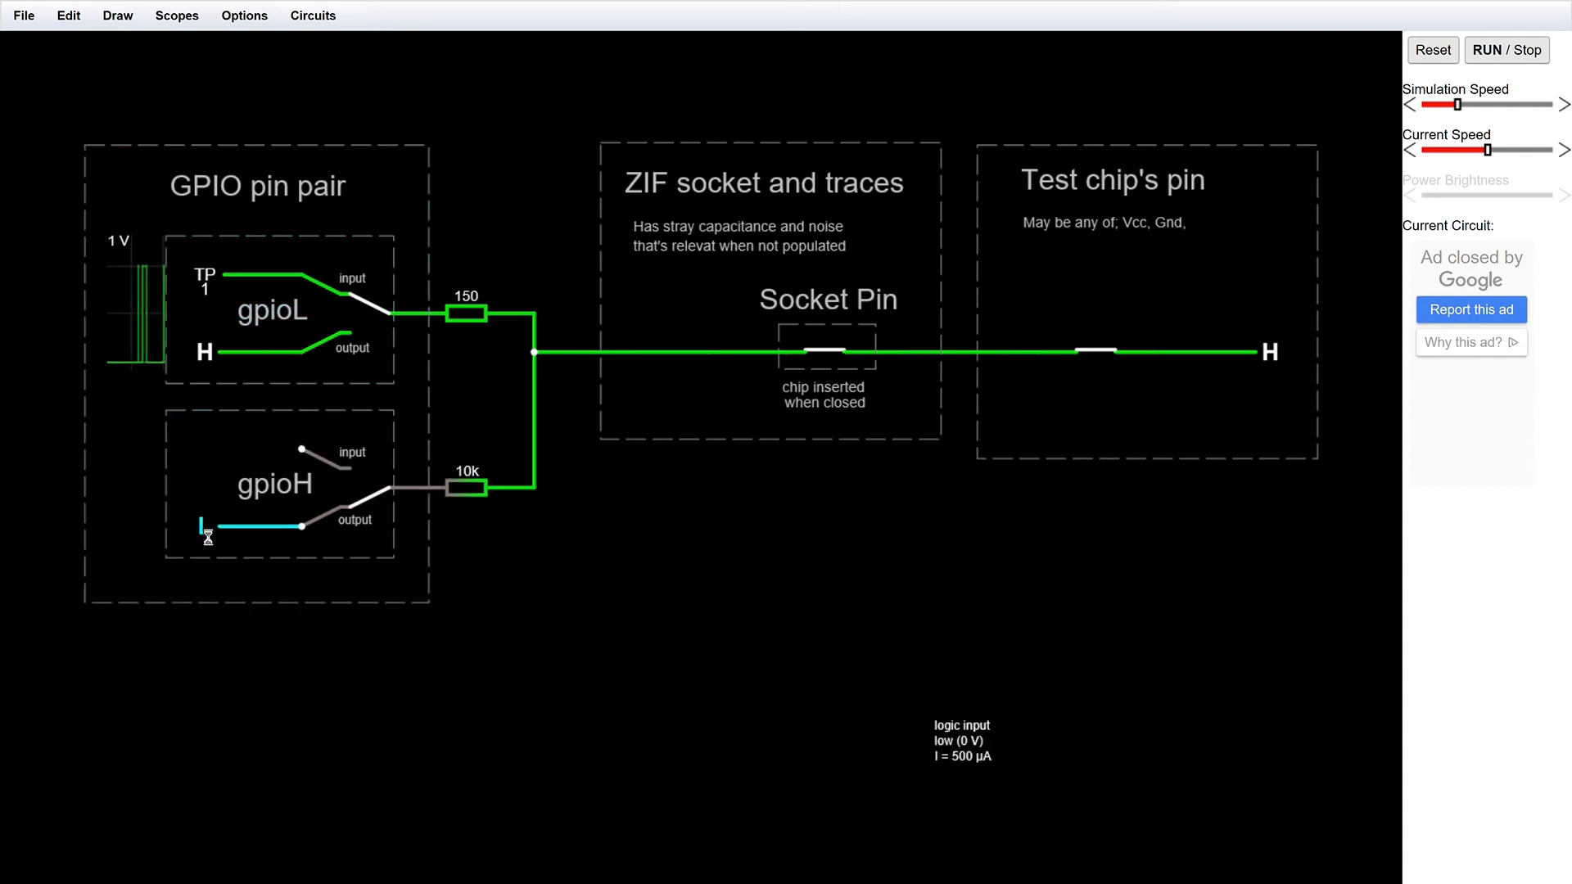
click(206, 529)
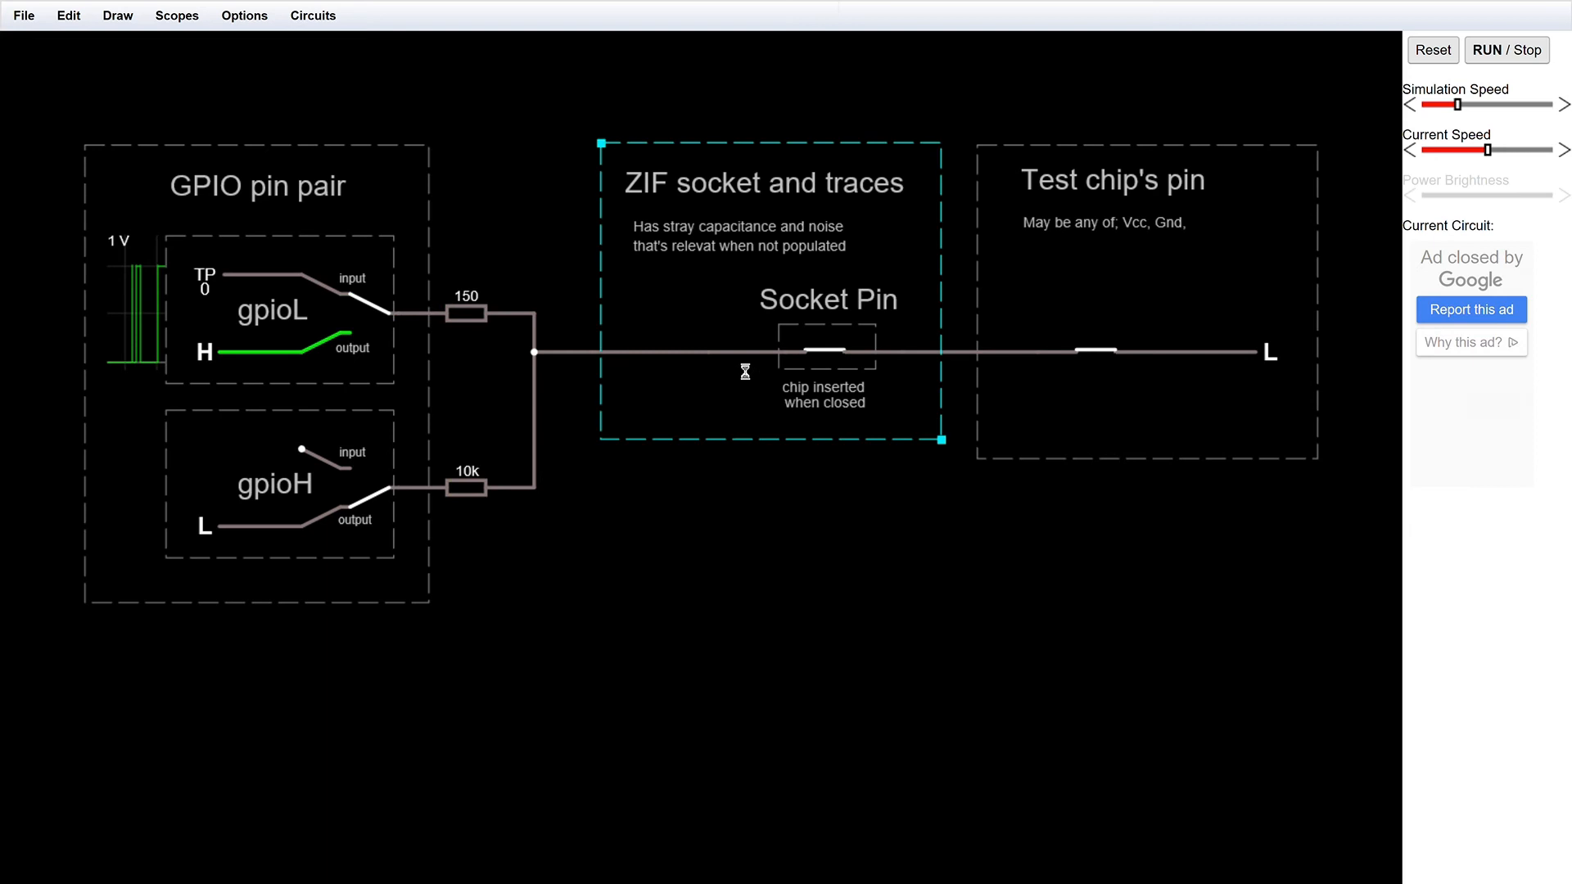
click(207, 527)
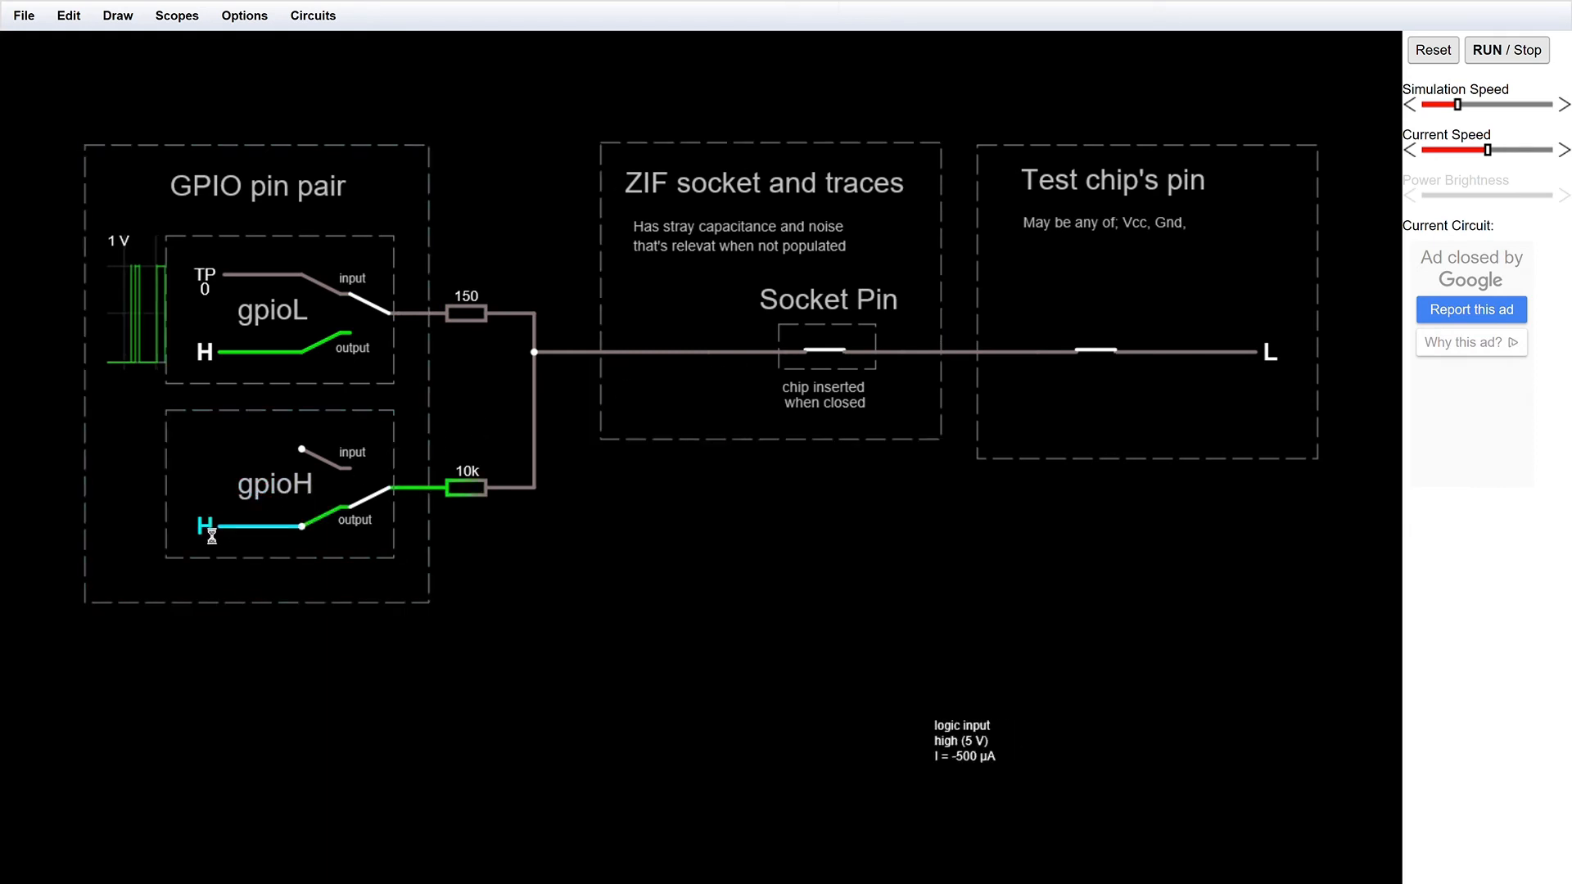
click(206, 526)
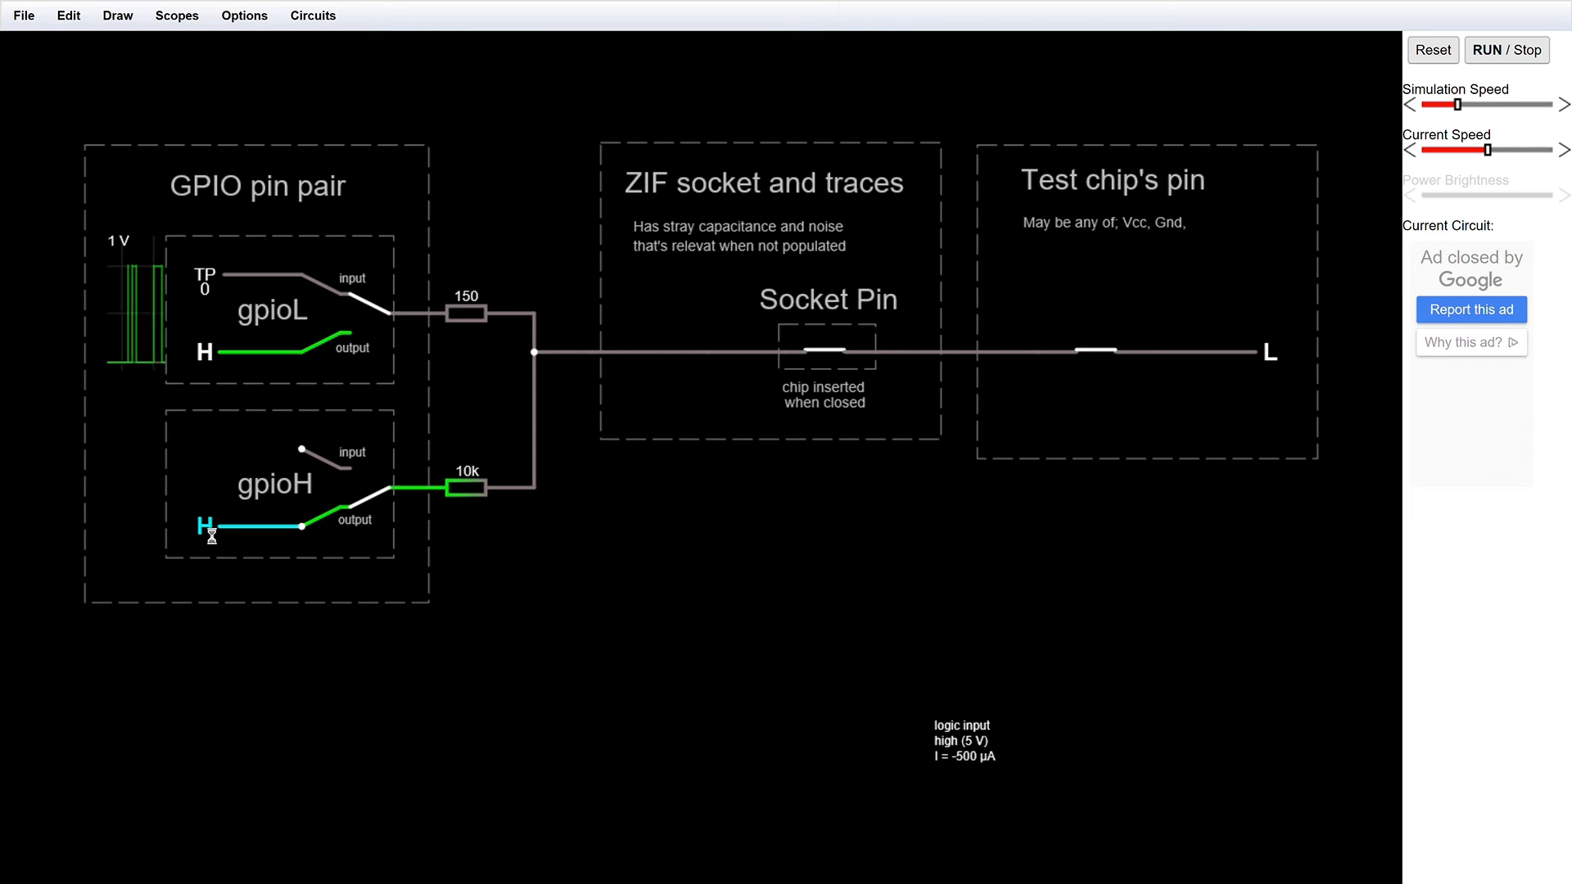
click(1098, 351)
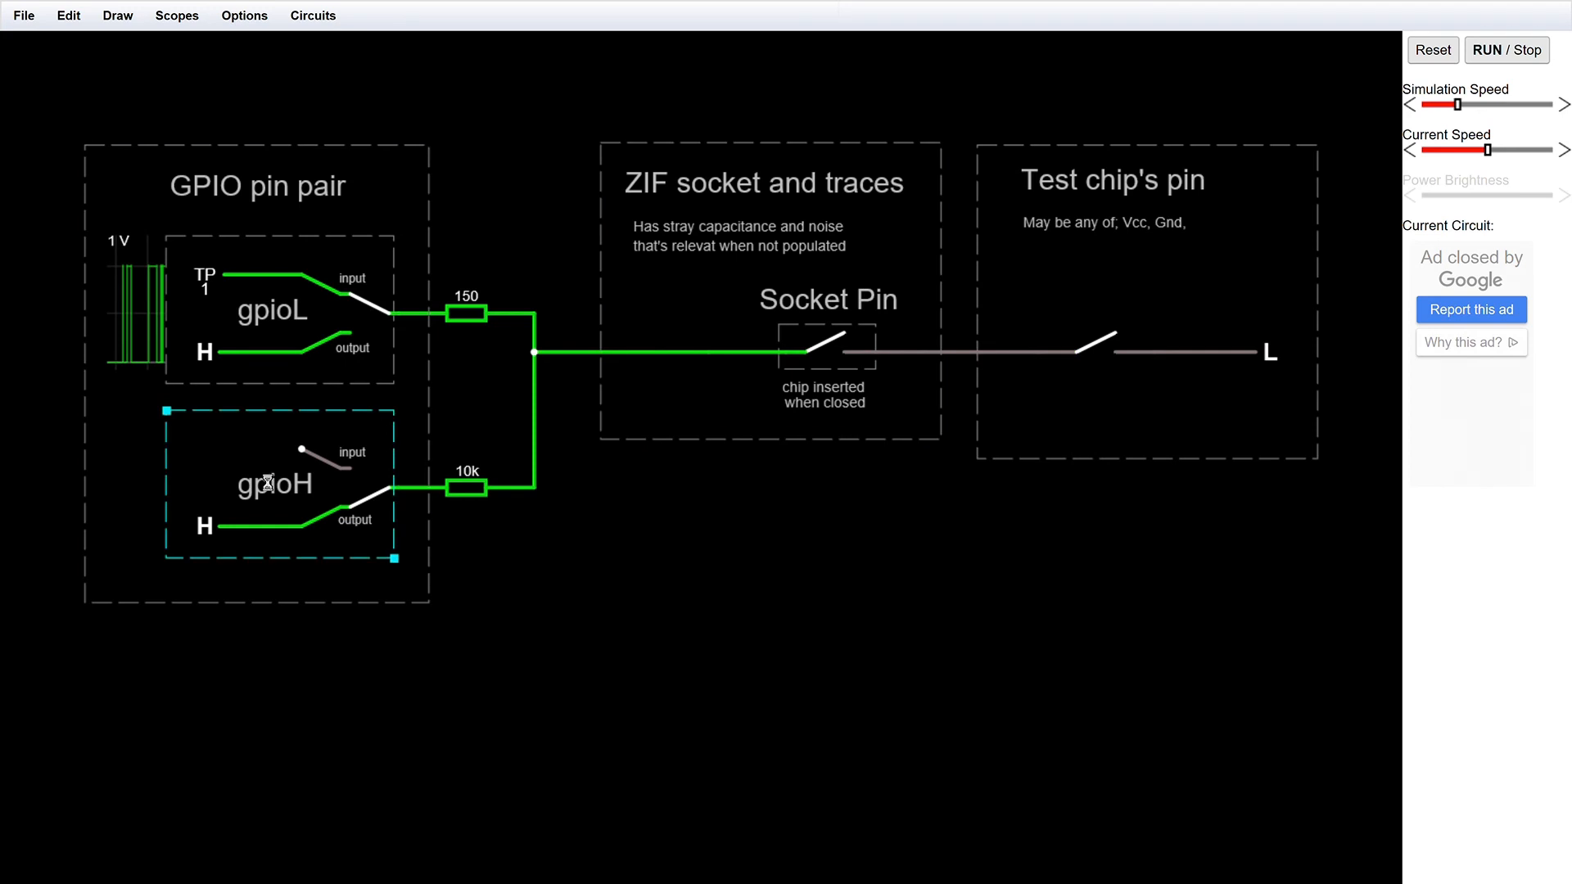
click(241, 526)
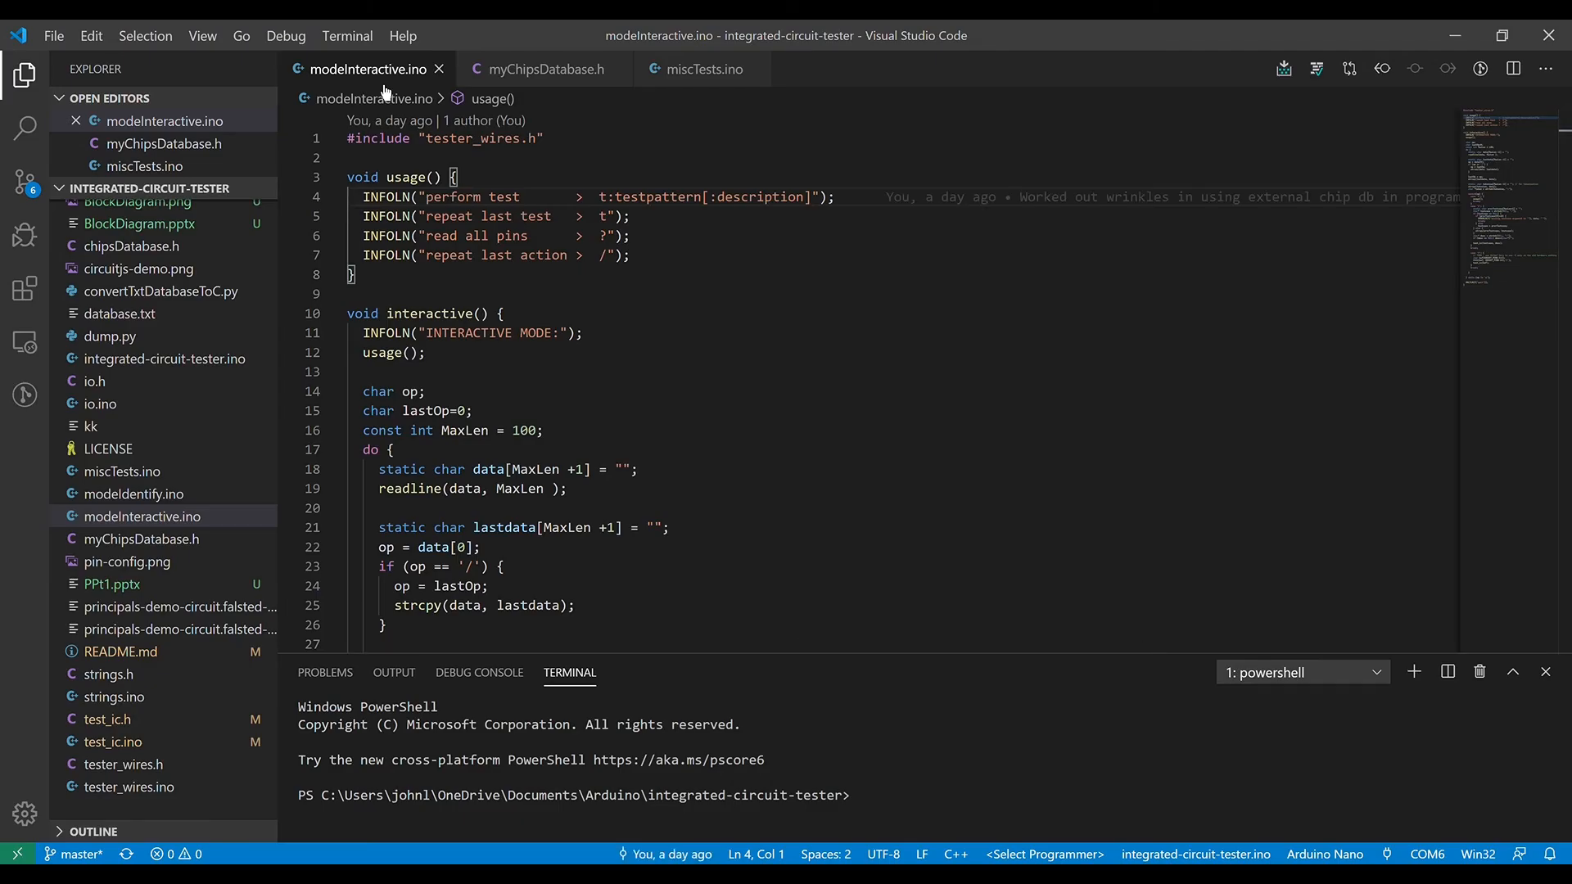
mouse_move(544, 69)
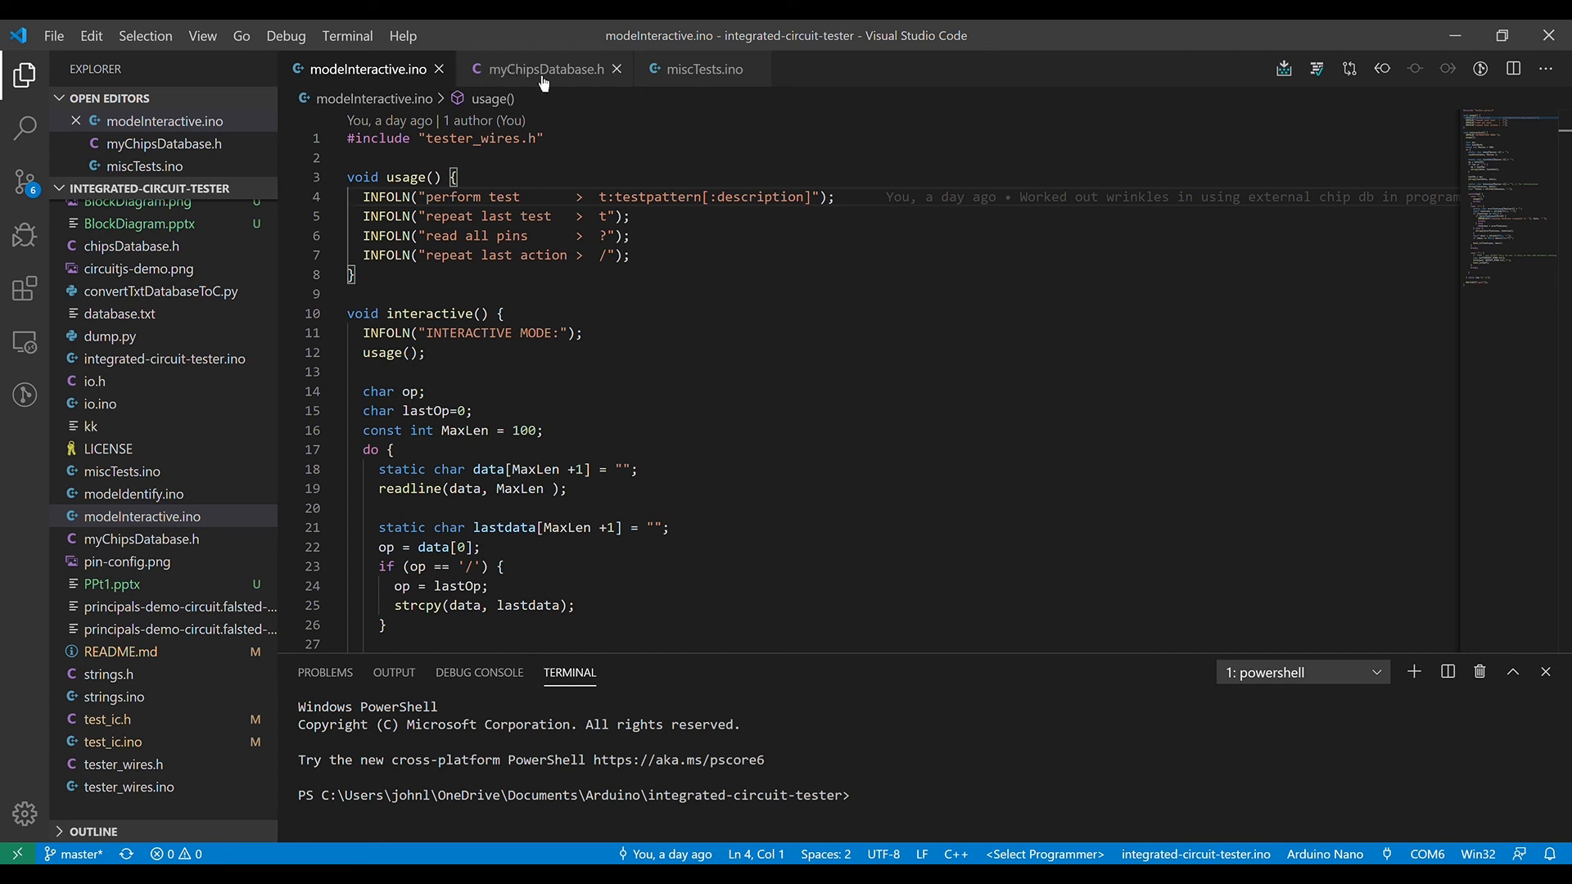
- View myChipsDatabase.h, then miscTests.ino, pointing out the emptySocket test function
click(541, 69)
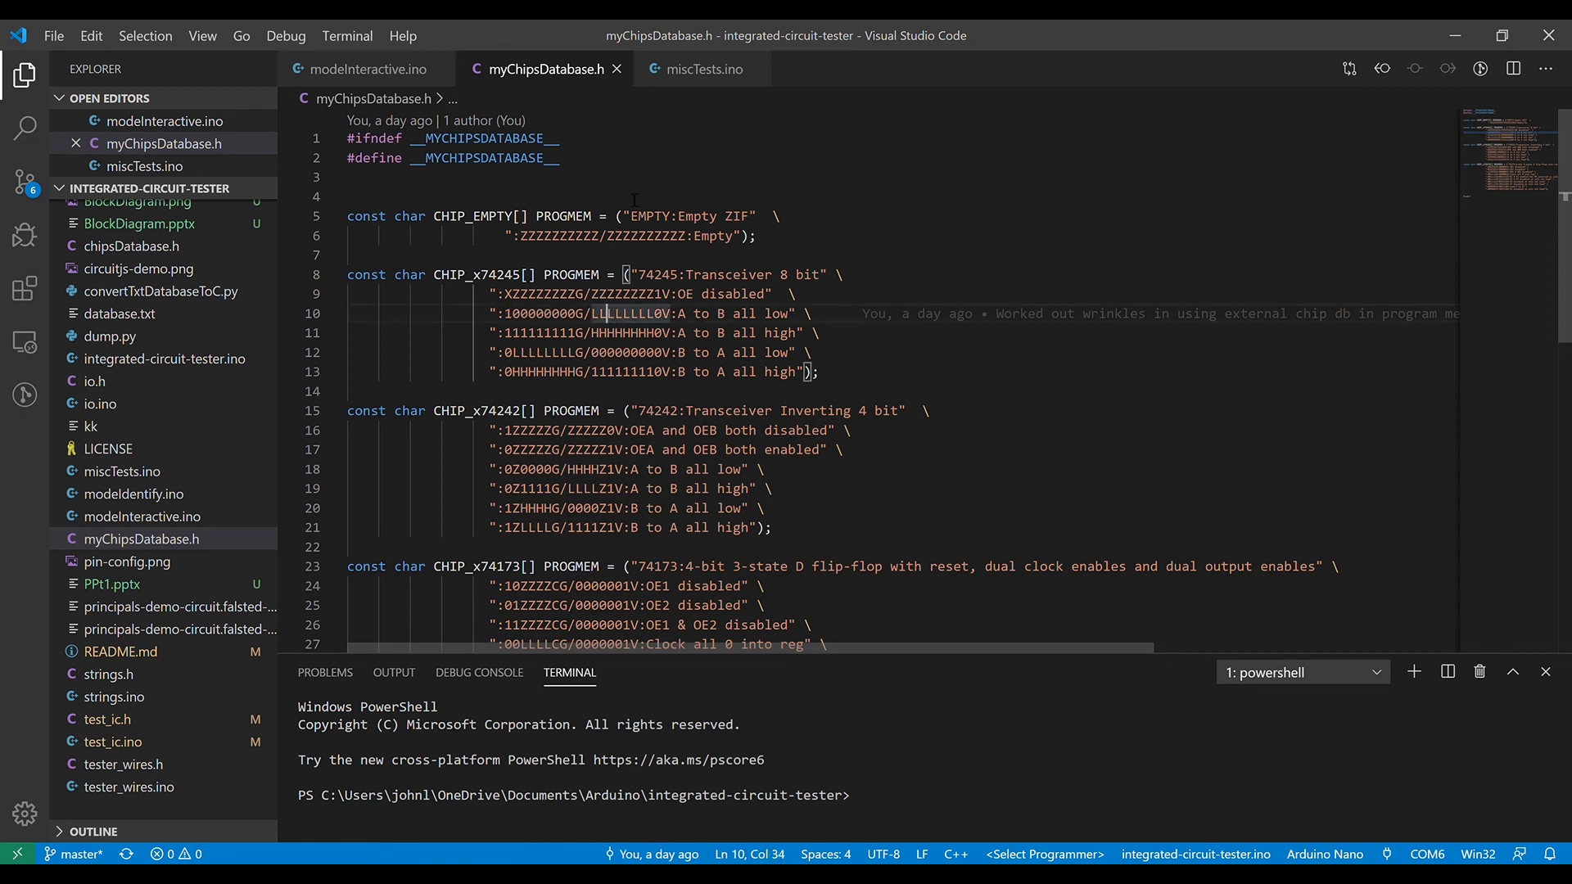
click(697, 69)
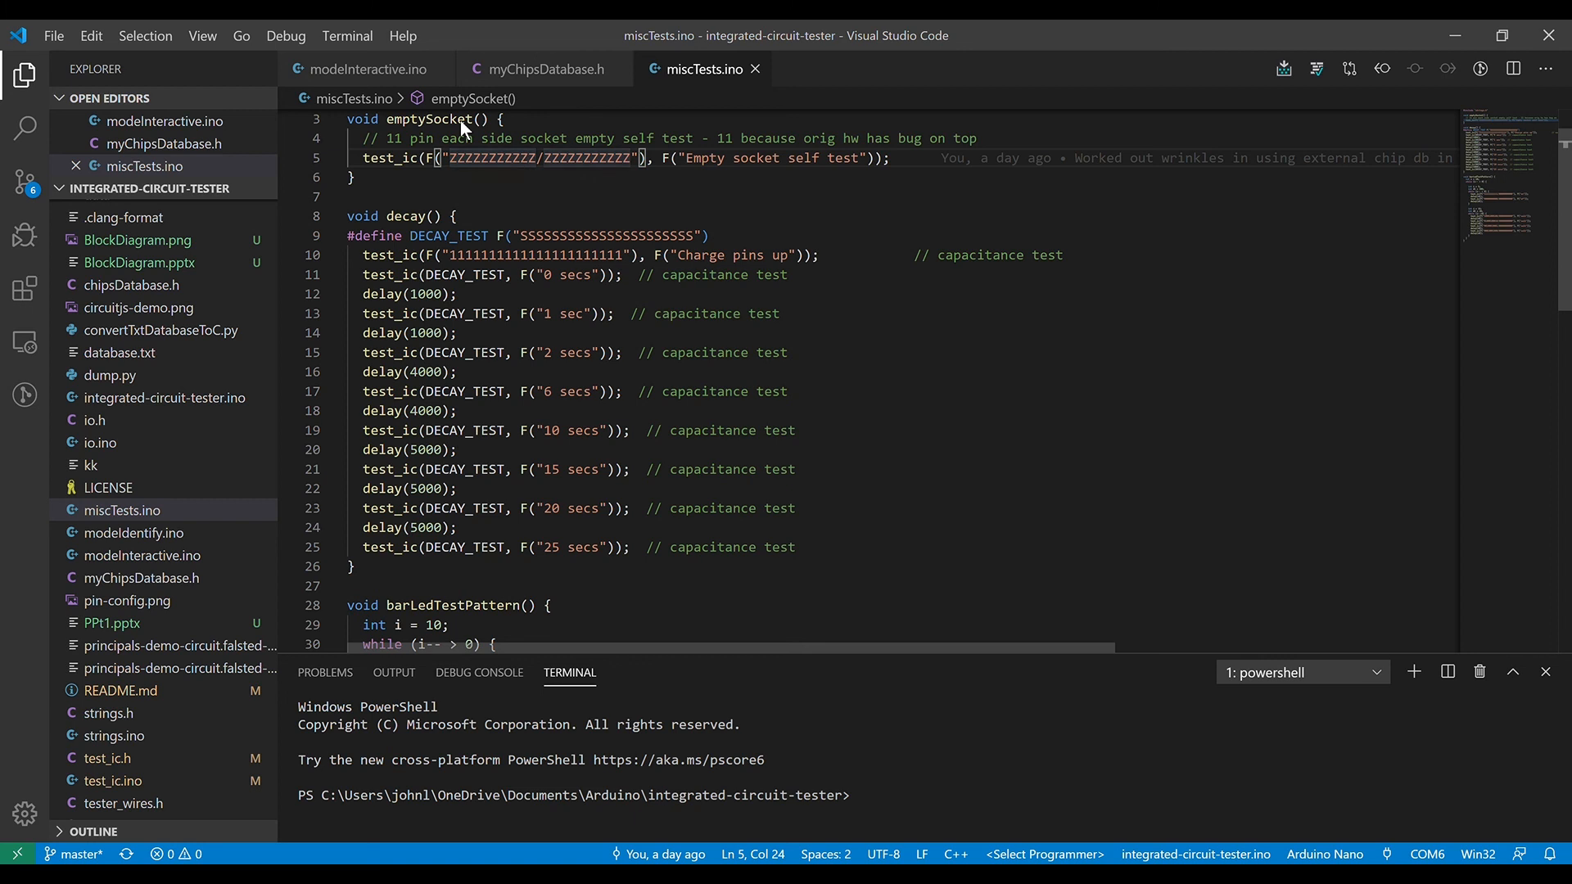
click(445, 118)
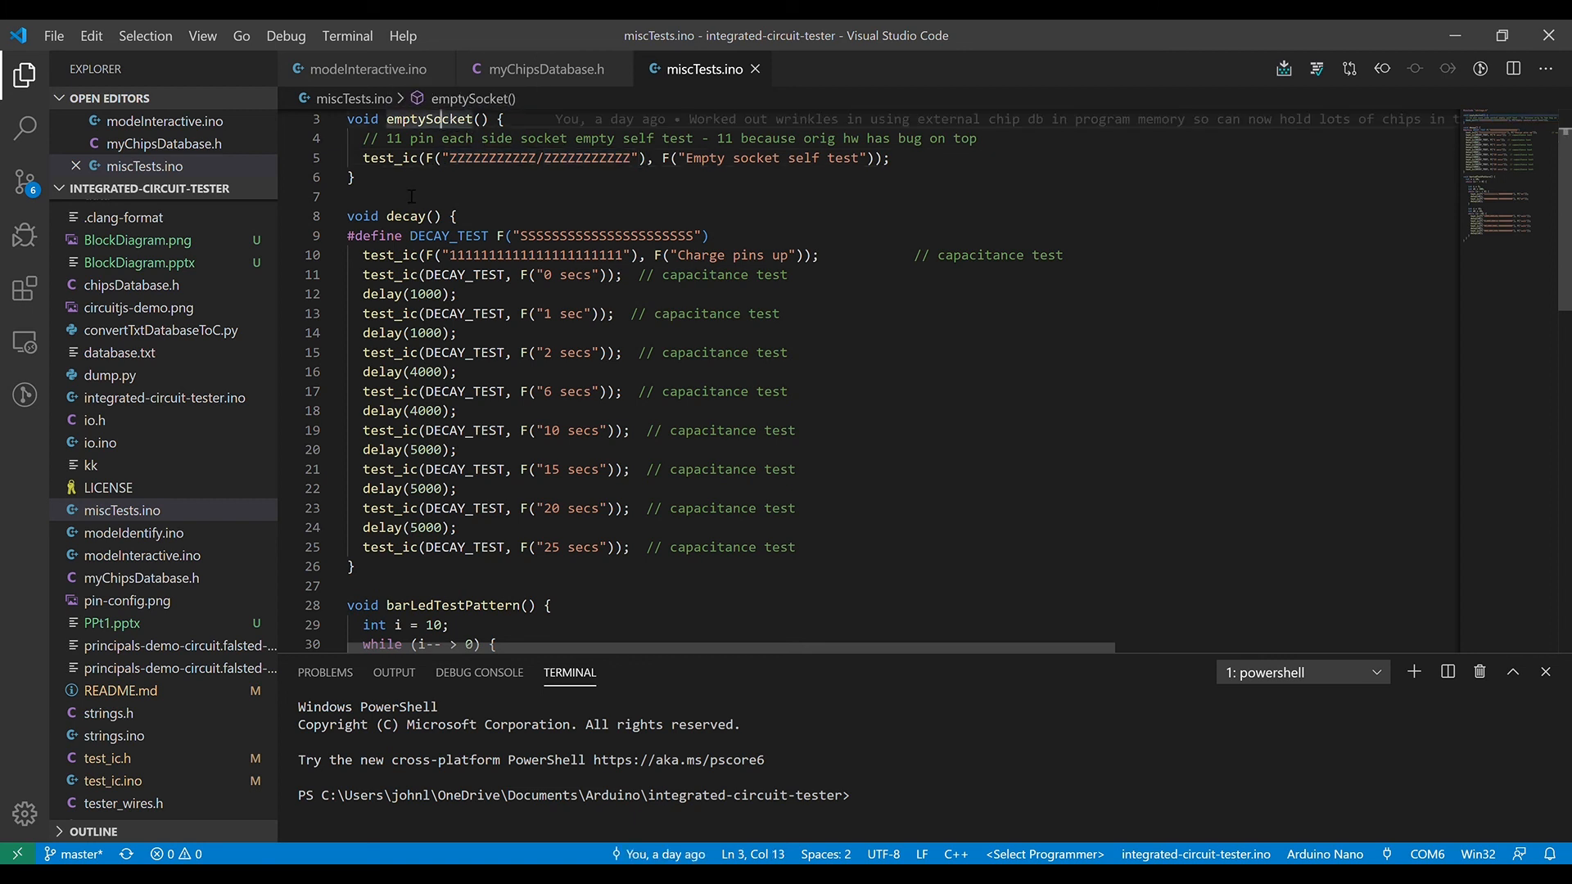
mouse_move(399, 216)
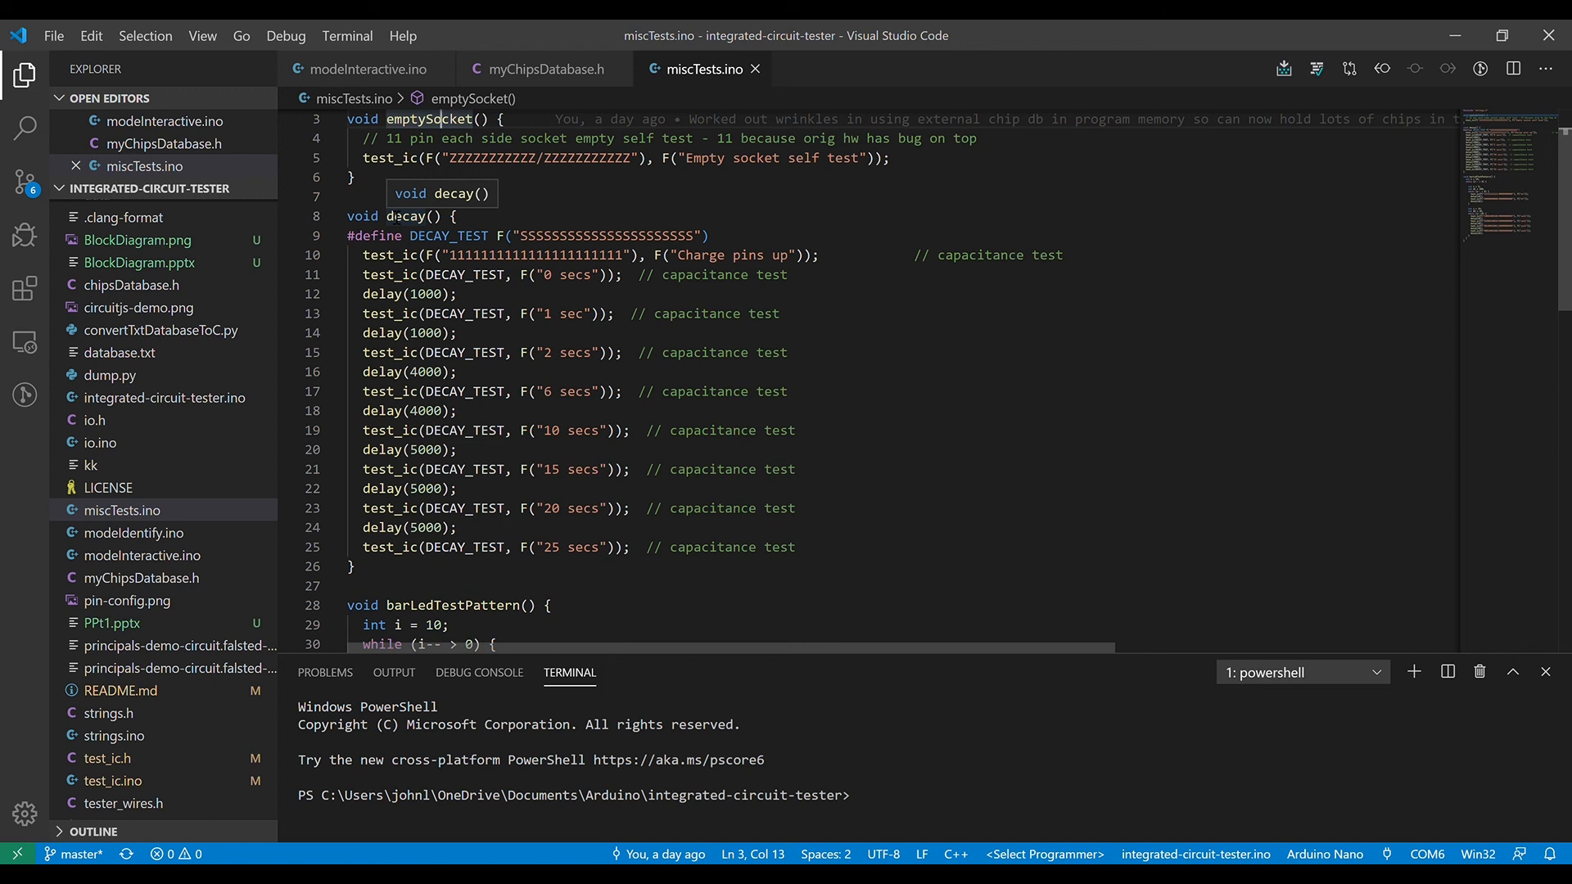
mouse_move(1193, 222)
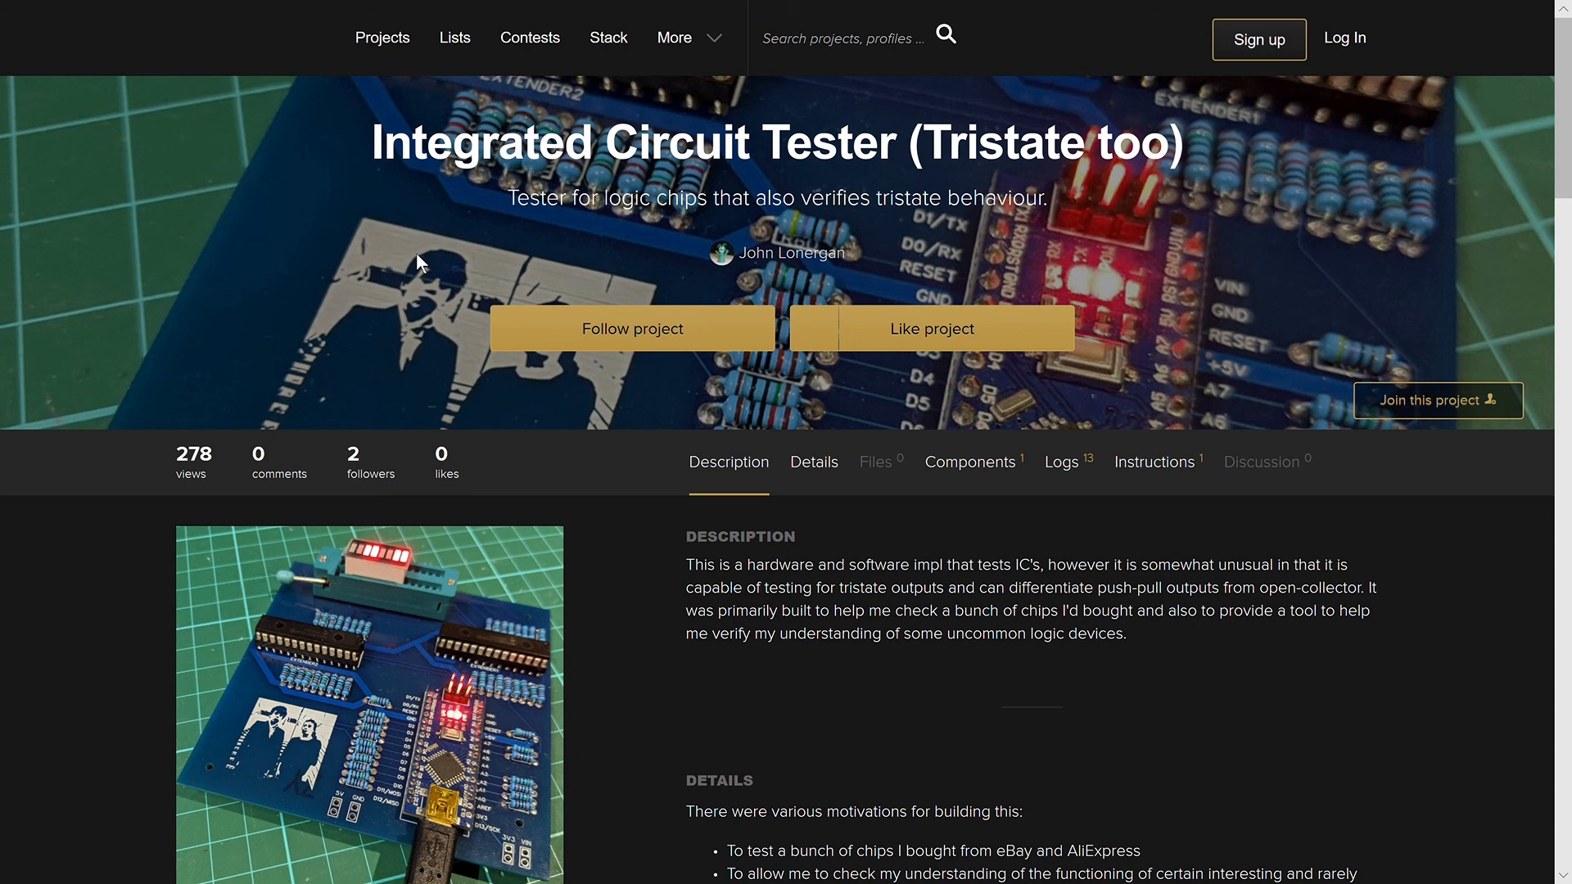
mouse_move(791, 210)
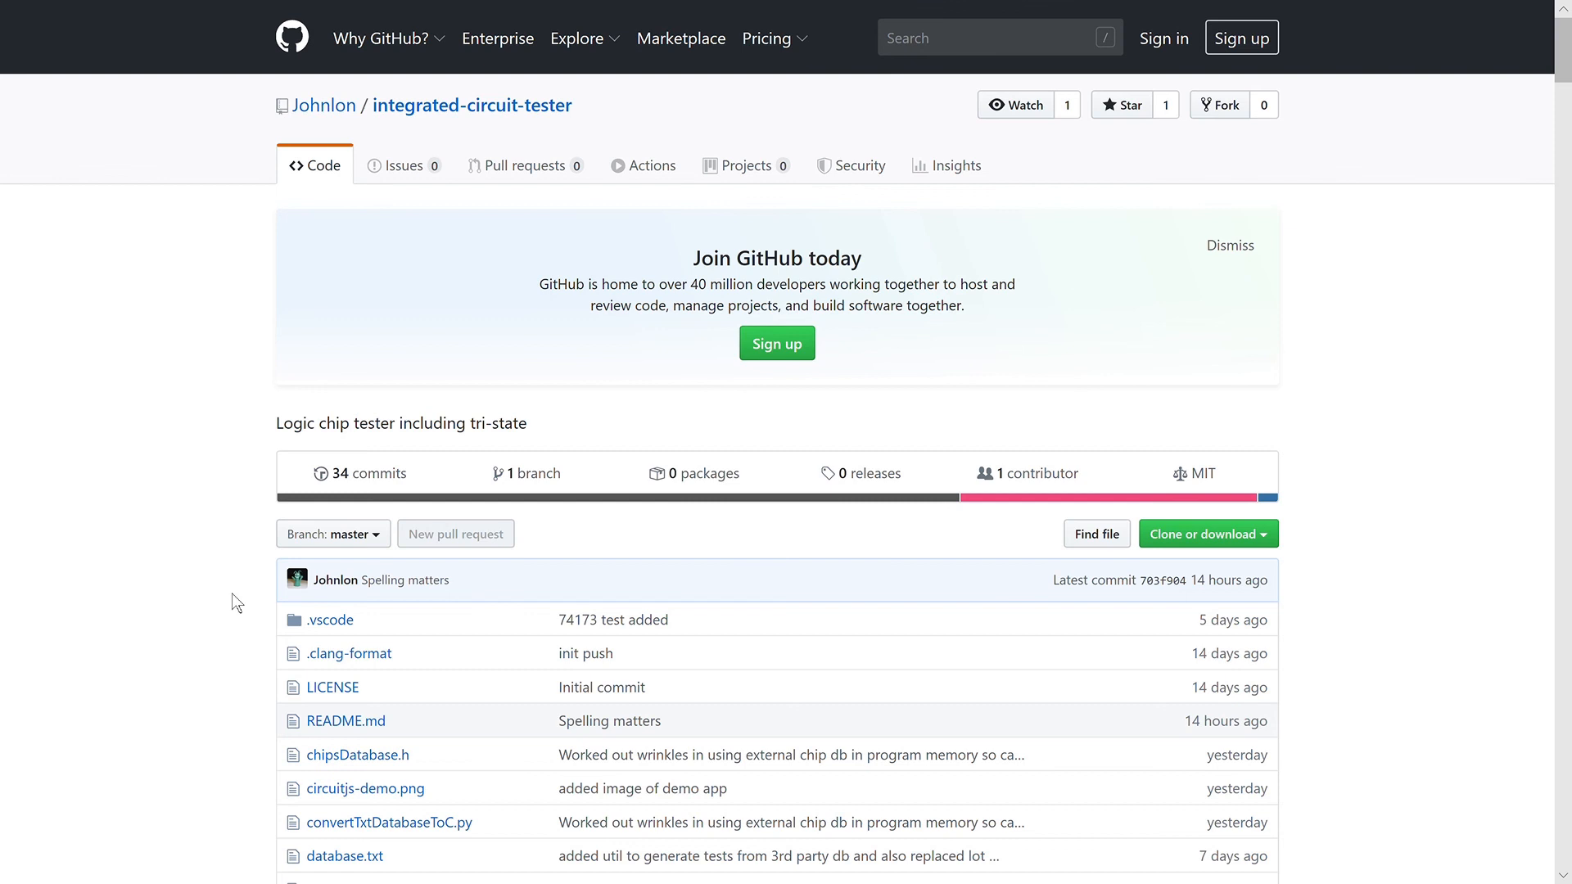
- Scroll the README to the decay test results, selecting A6 in the Arduino Nano notes
scroll(down, 3)
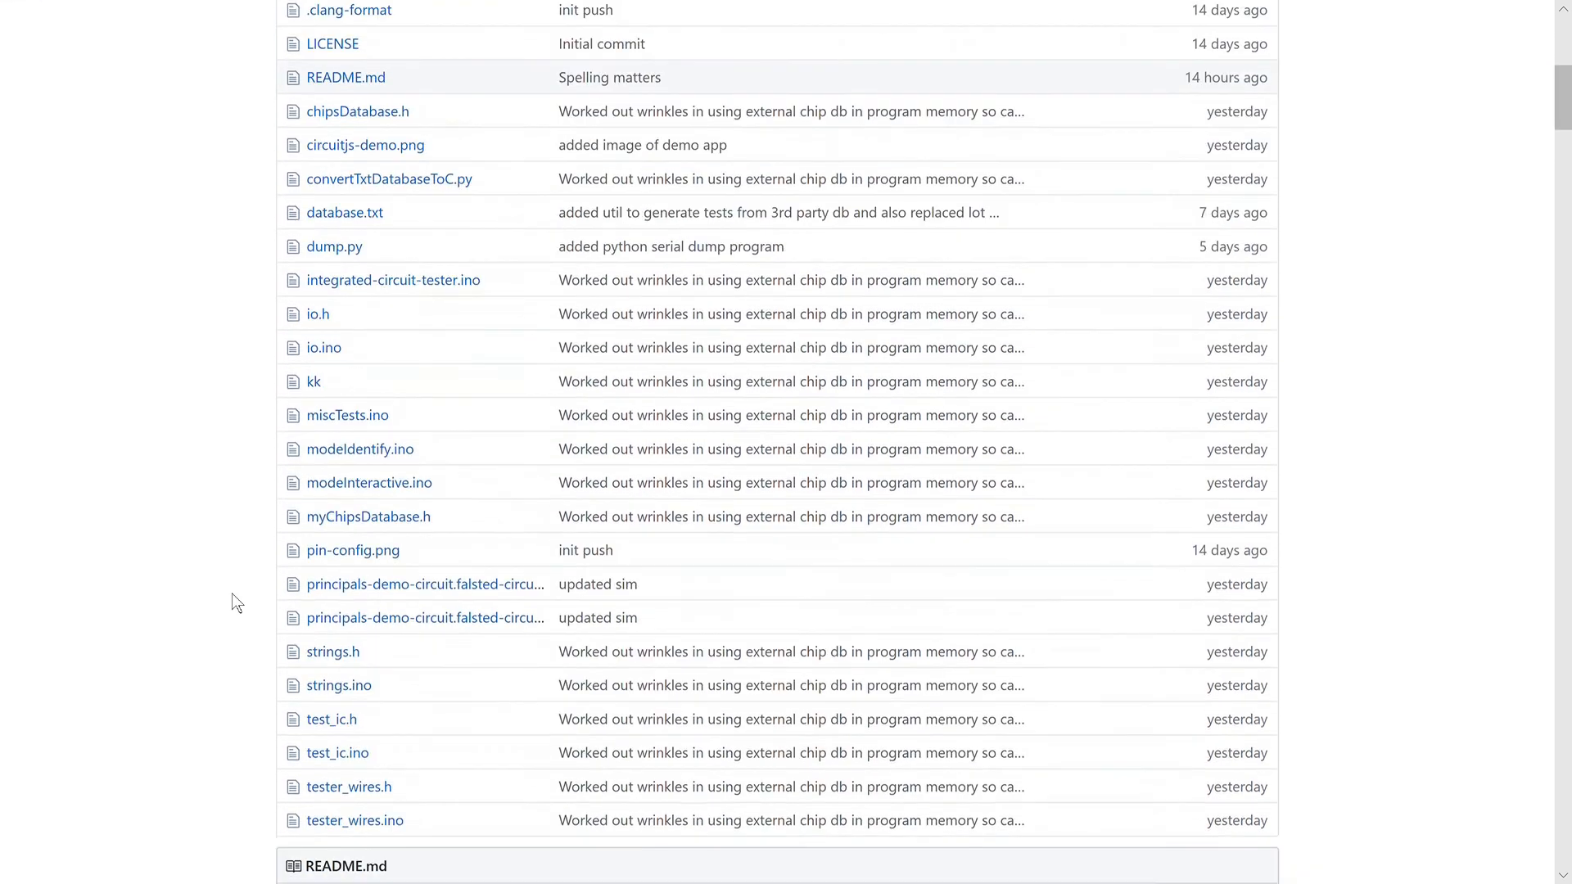
scroll(down, 3)
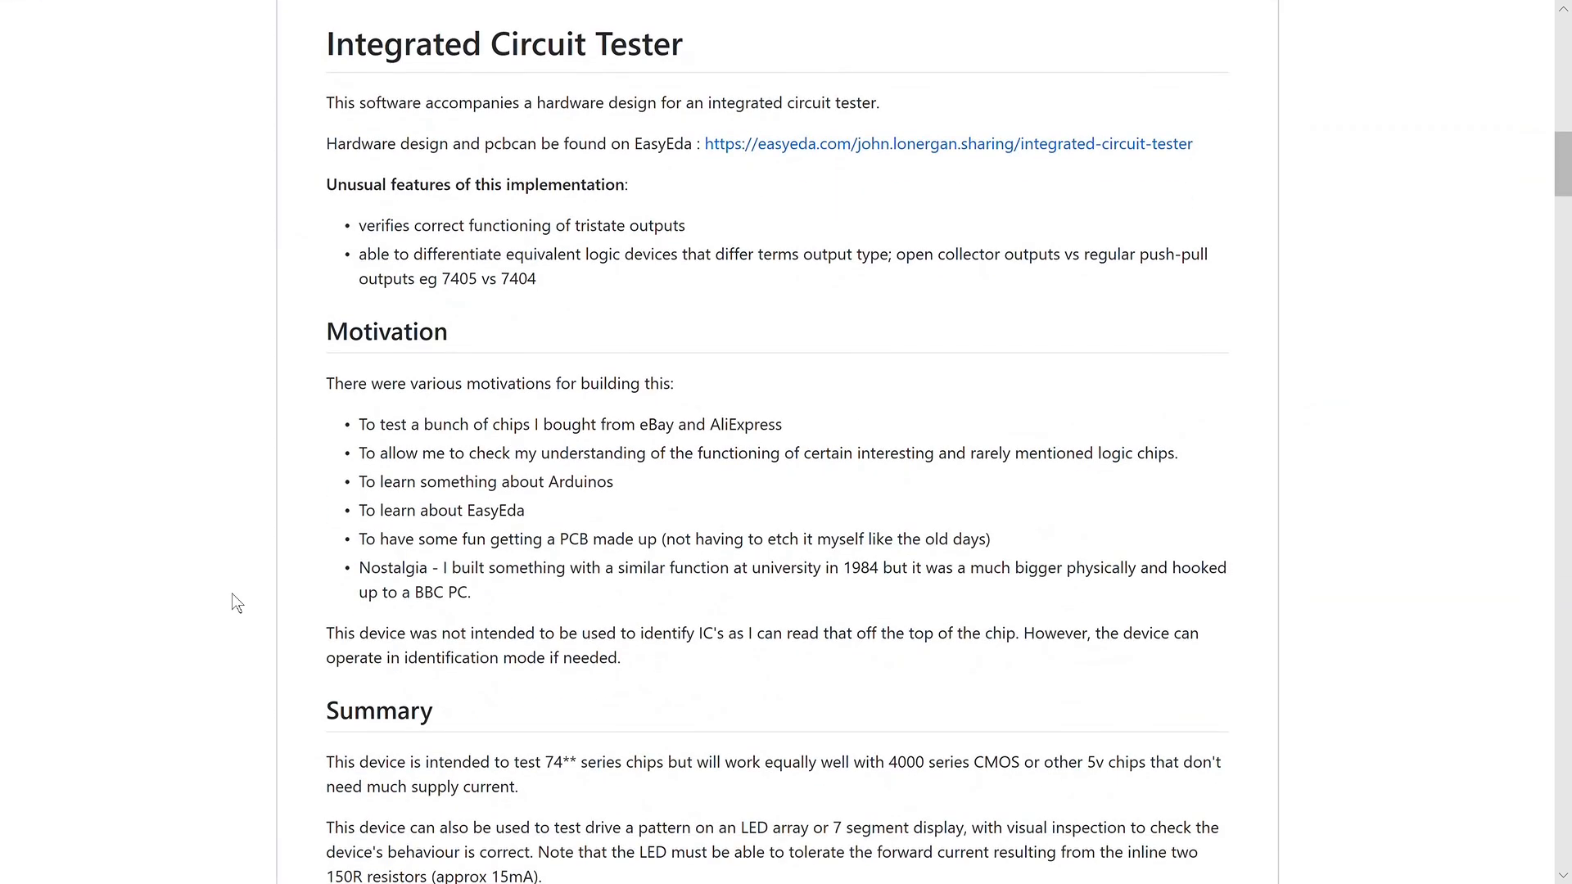
scroll(down, 3)
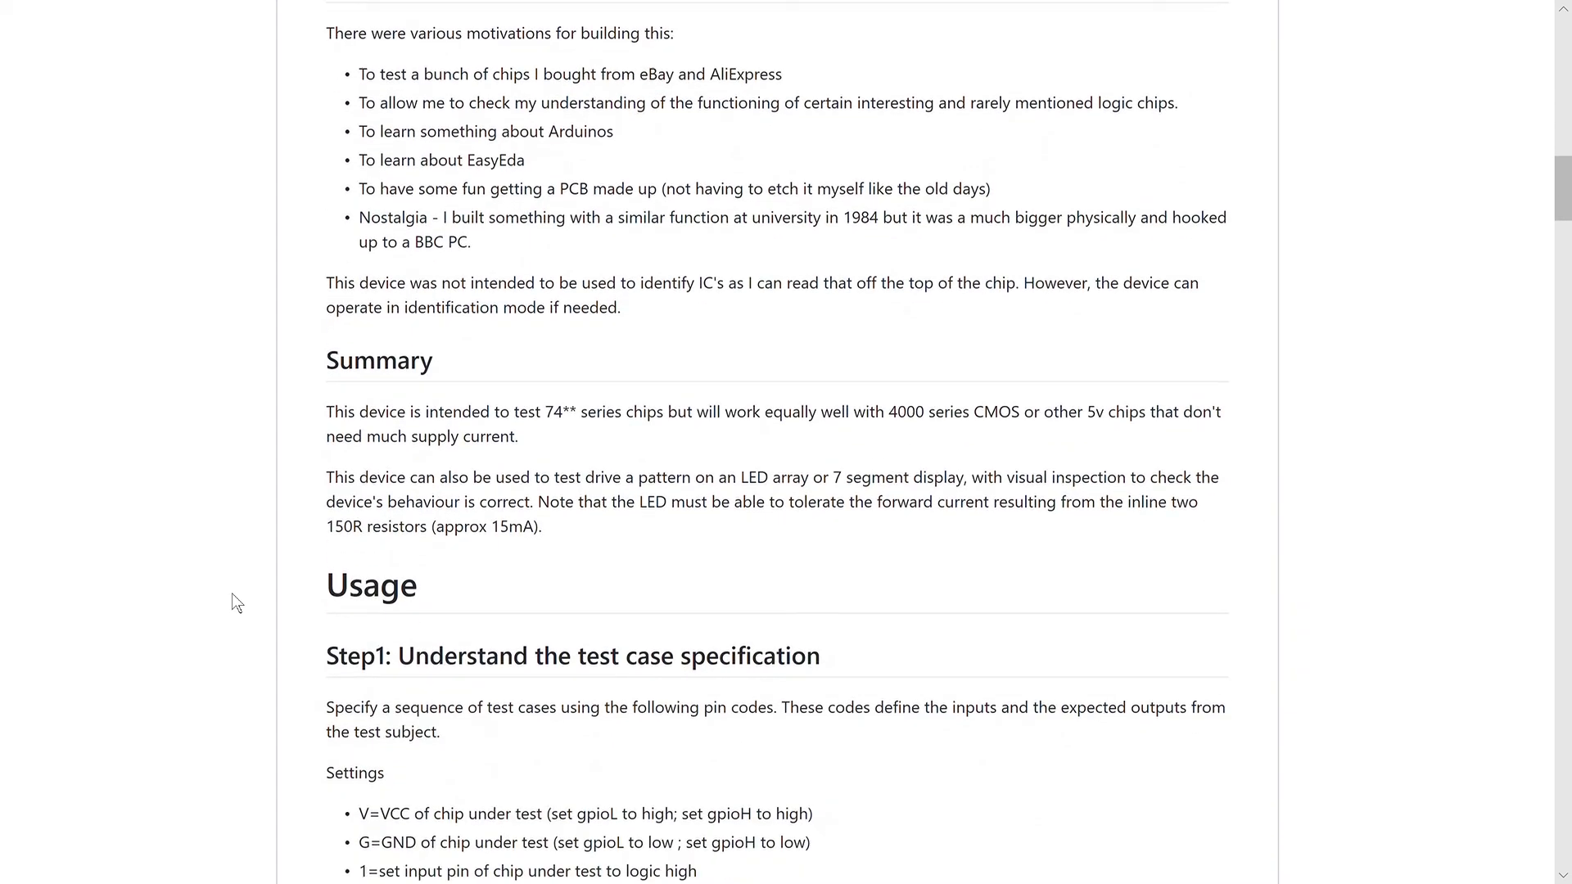
scroll(down, 3)
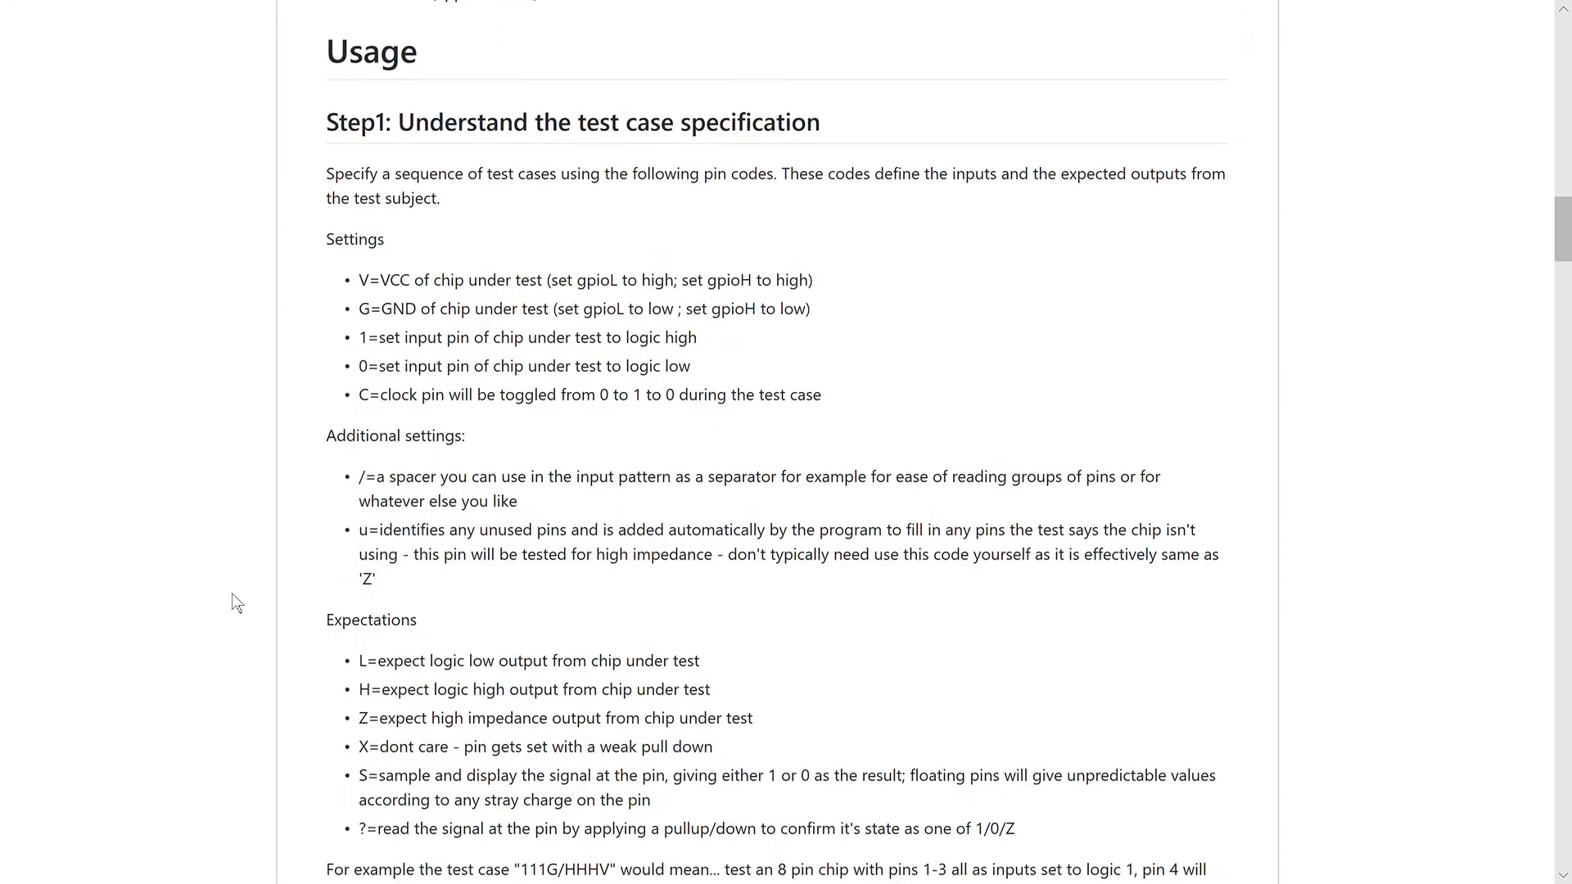
scroll(down, 3)
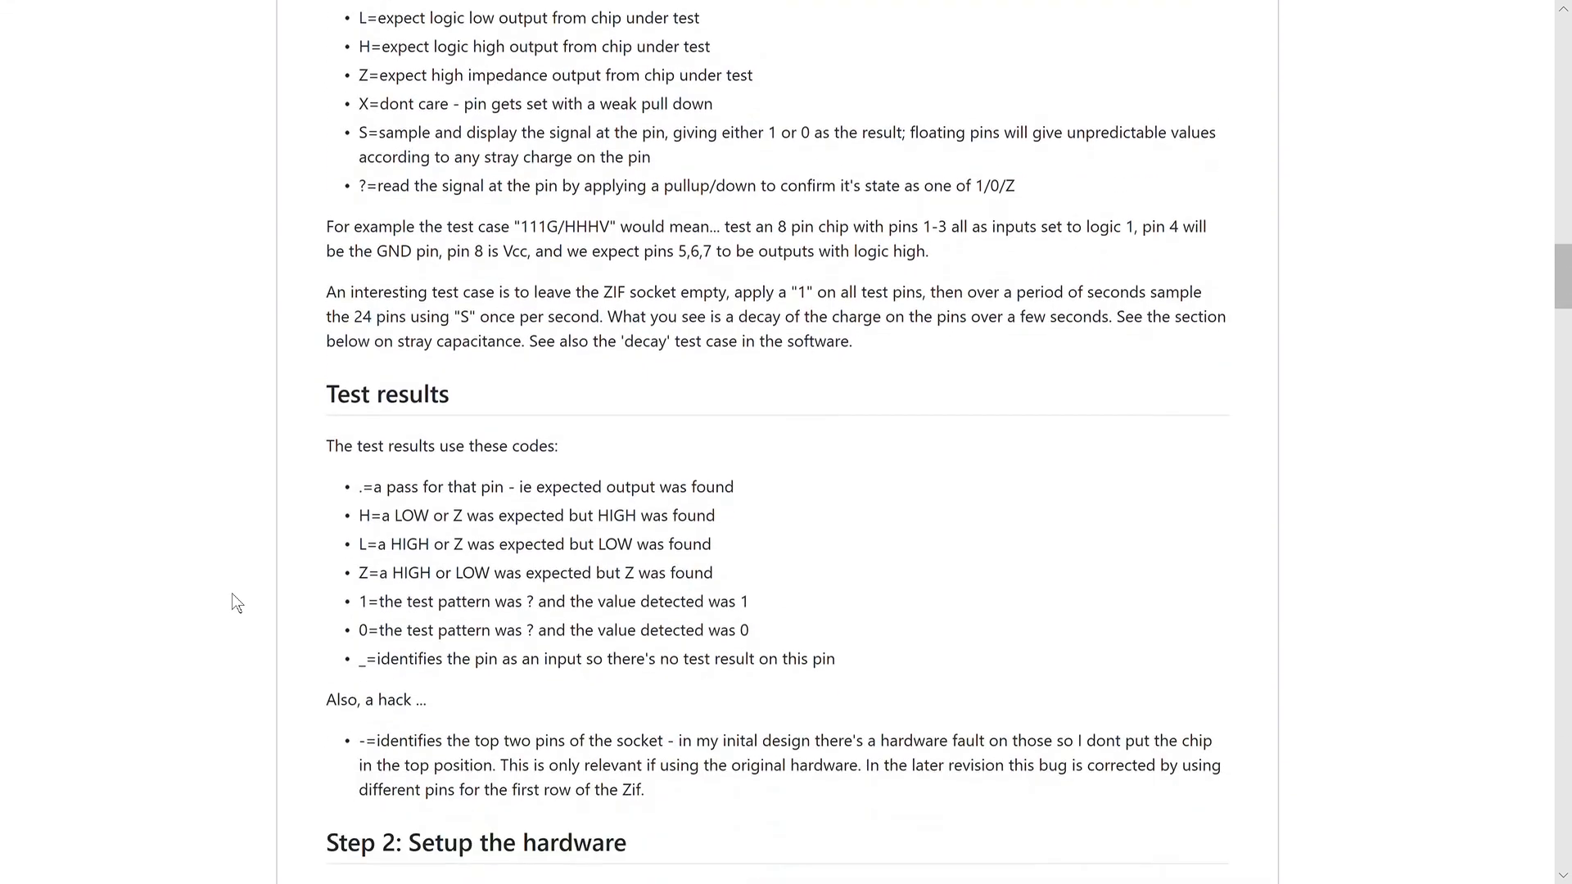
scroll(down, 3)
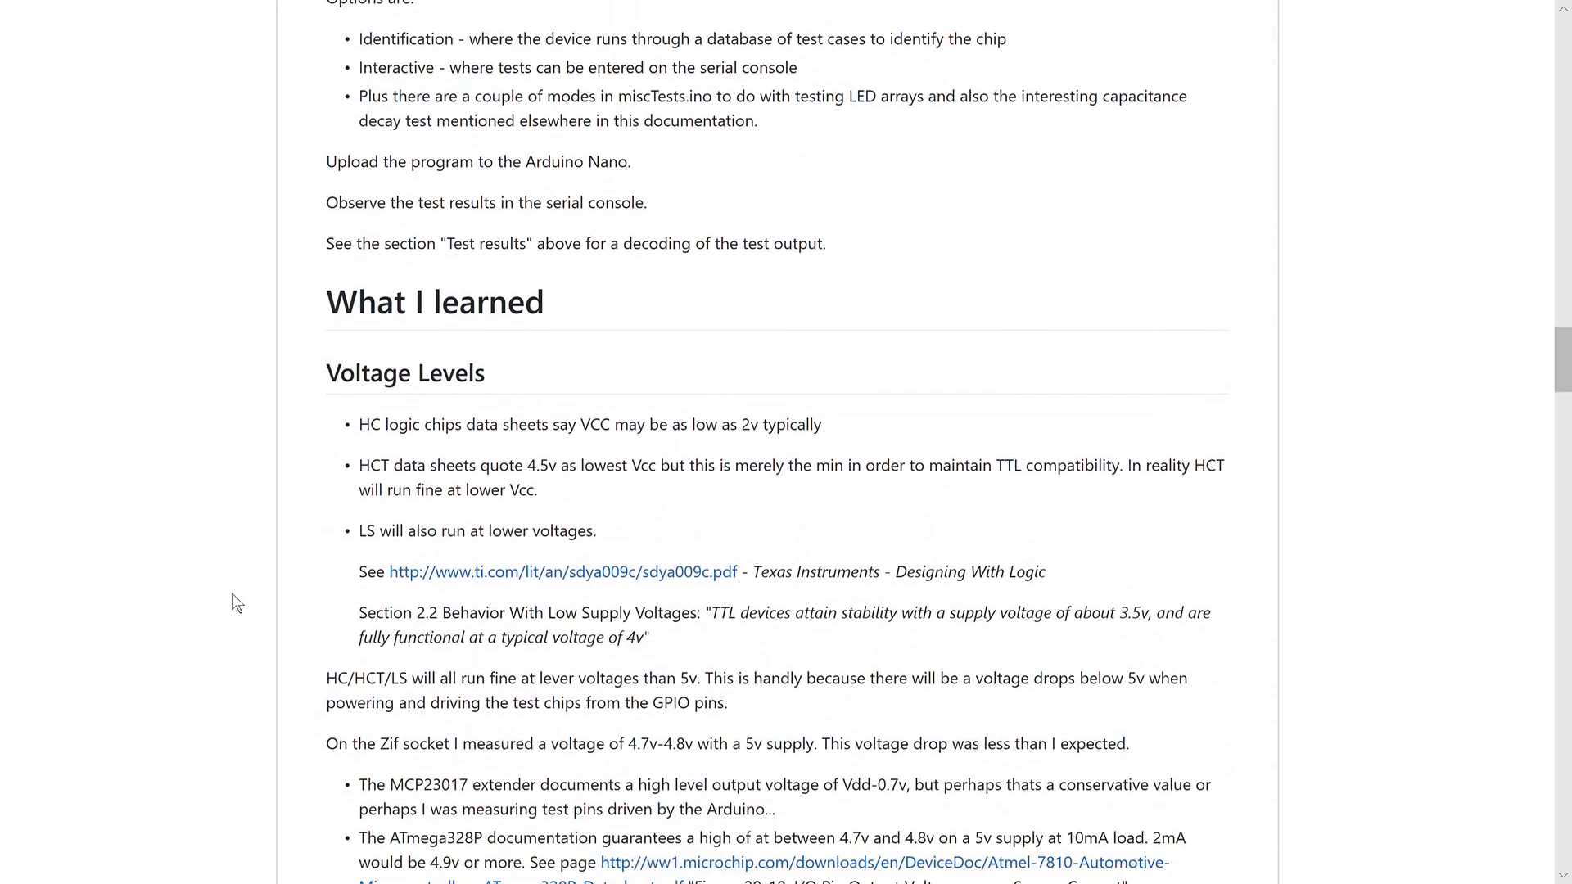
scroll(down, 3)
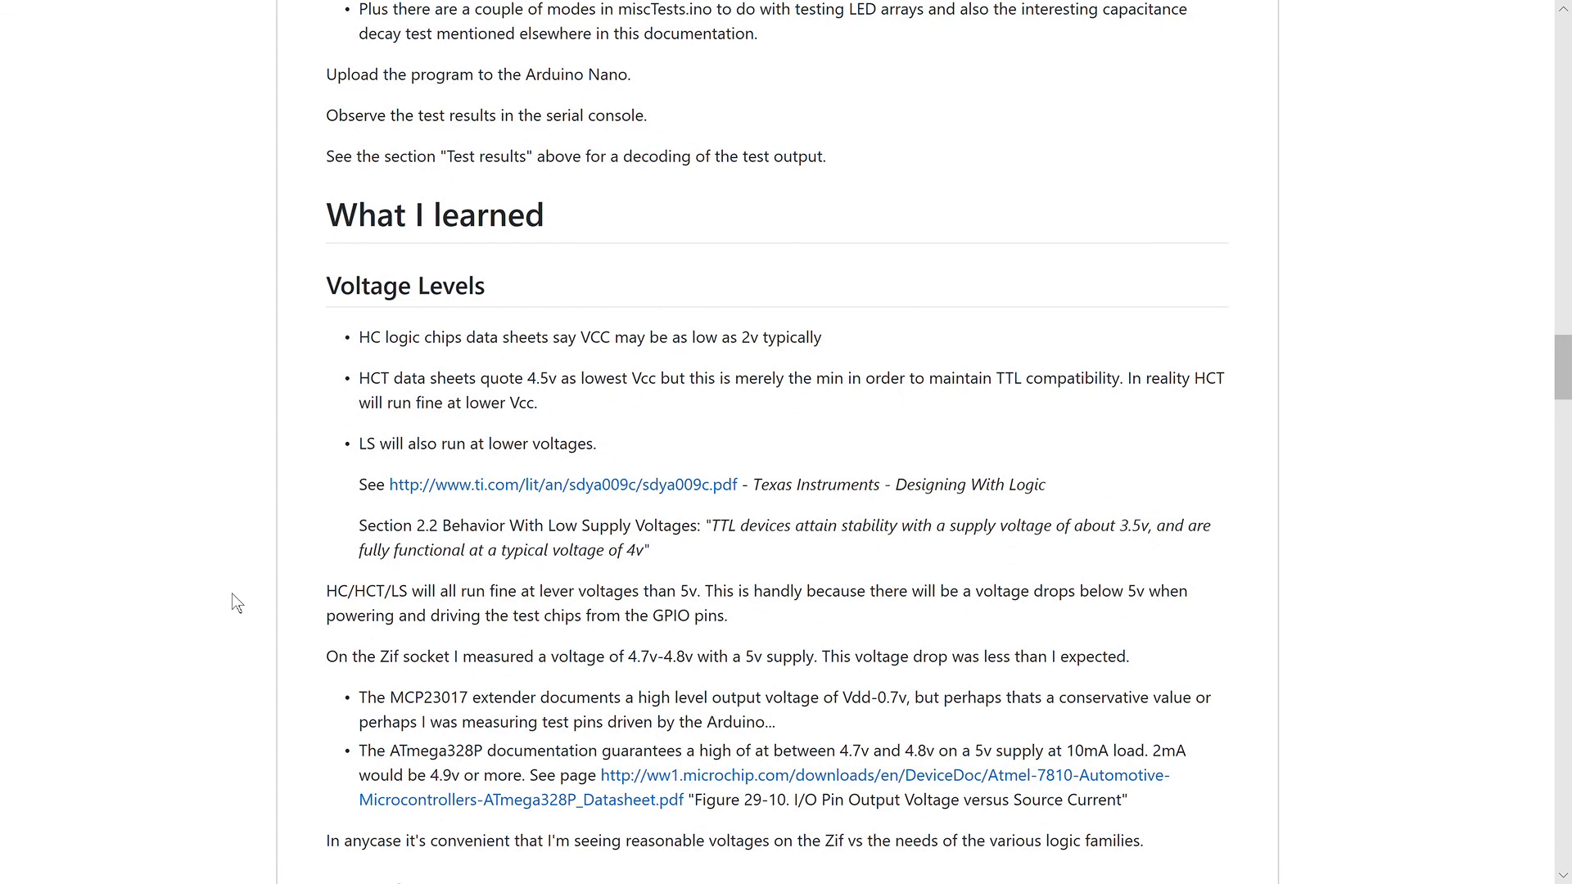
scroll(down, 3)
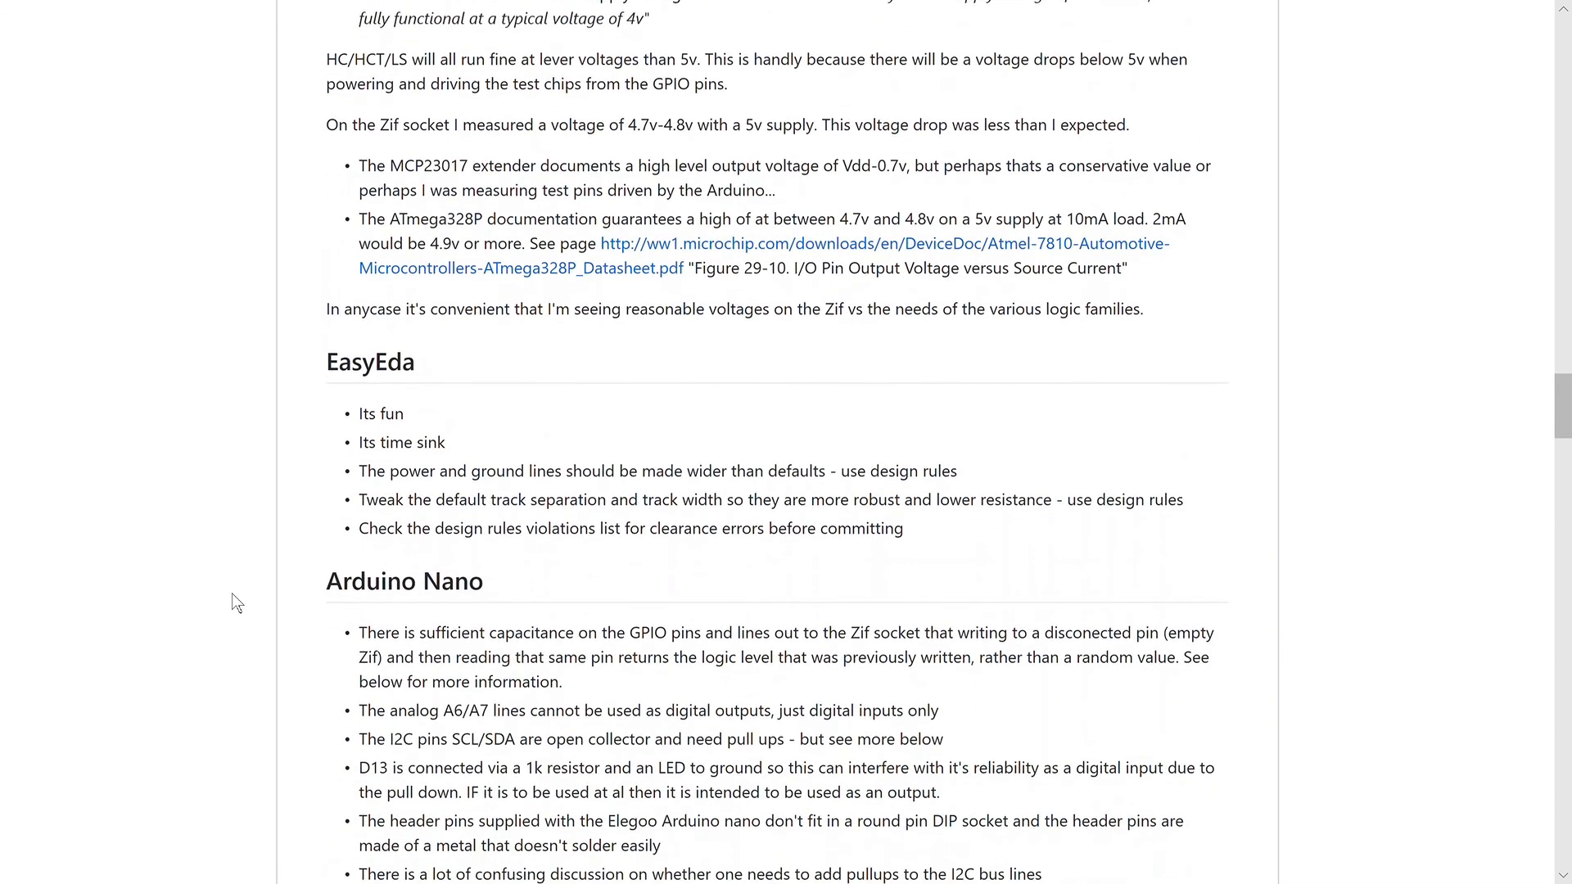
scroll(down, 3)
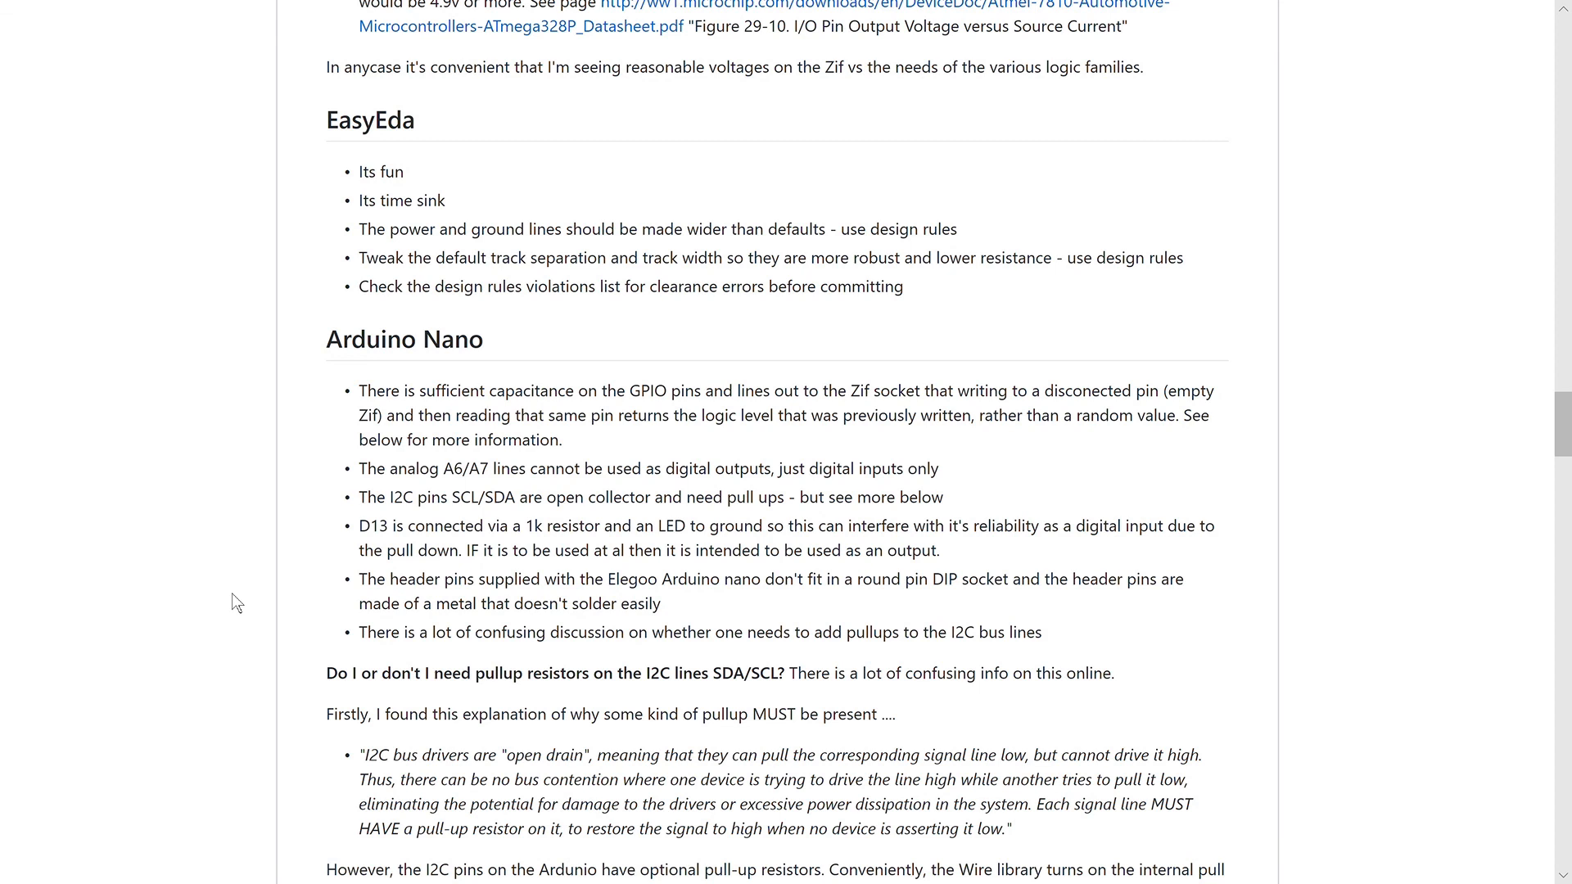
mouse_move(467, 471)
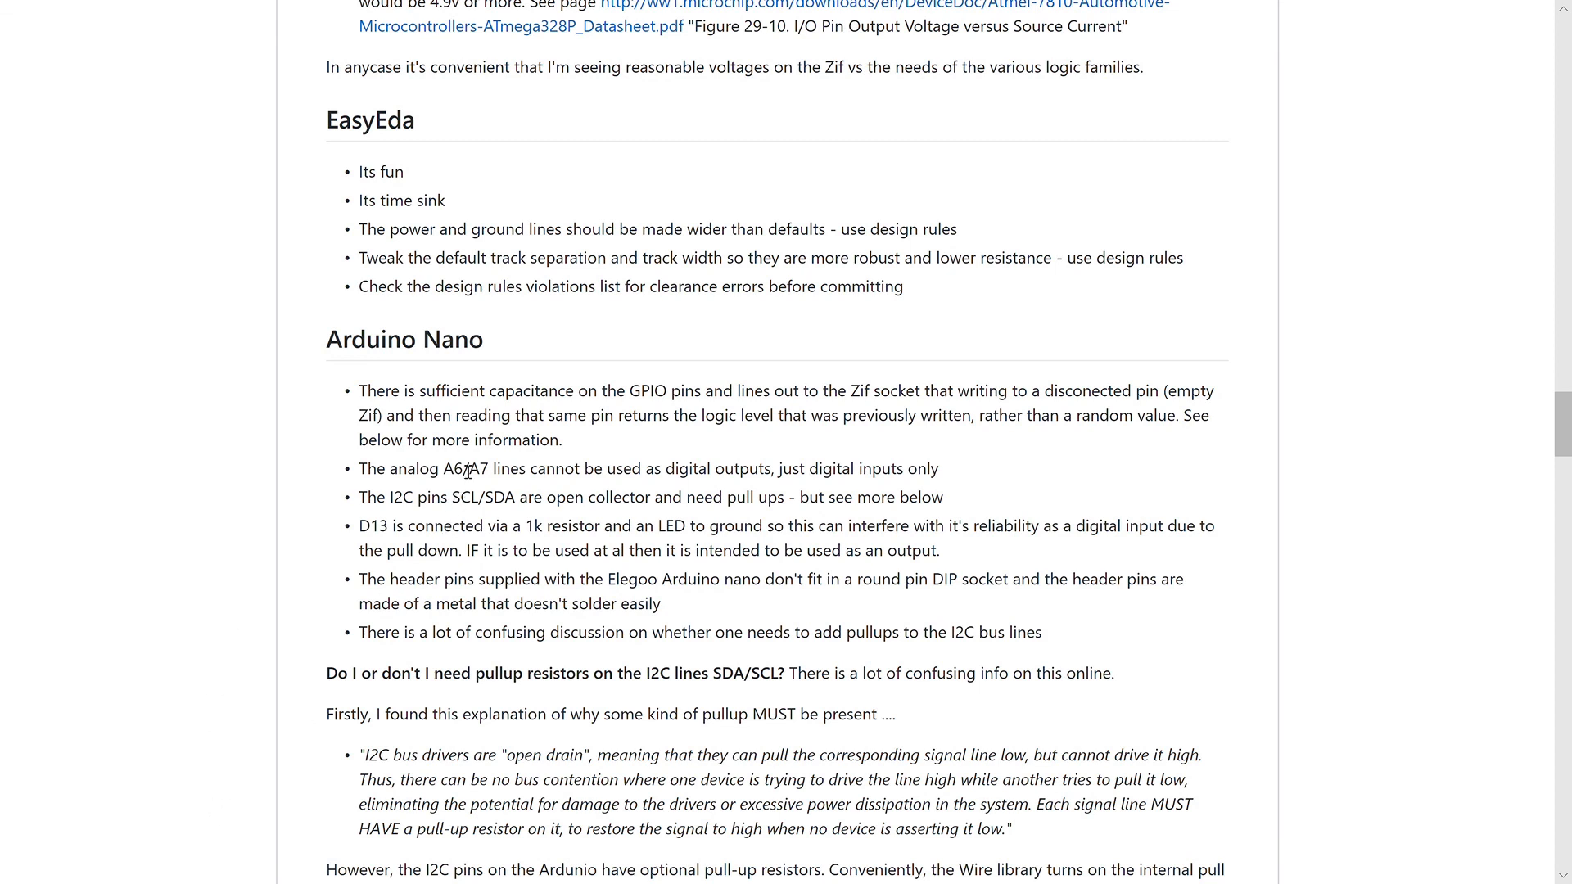
double_click(450, 469)
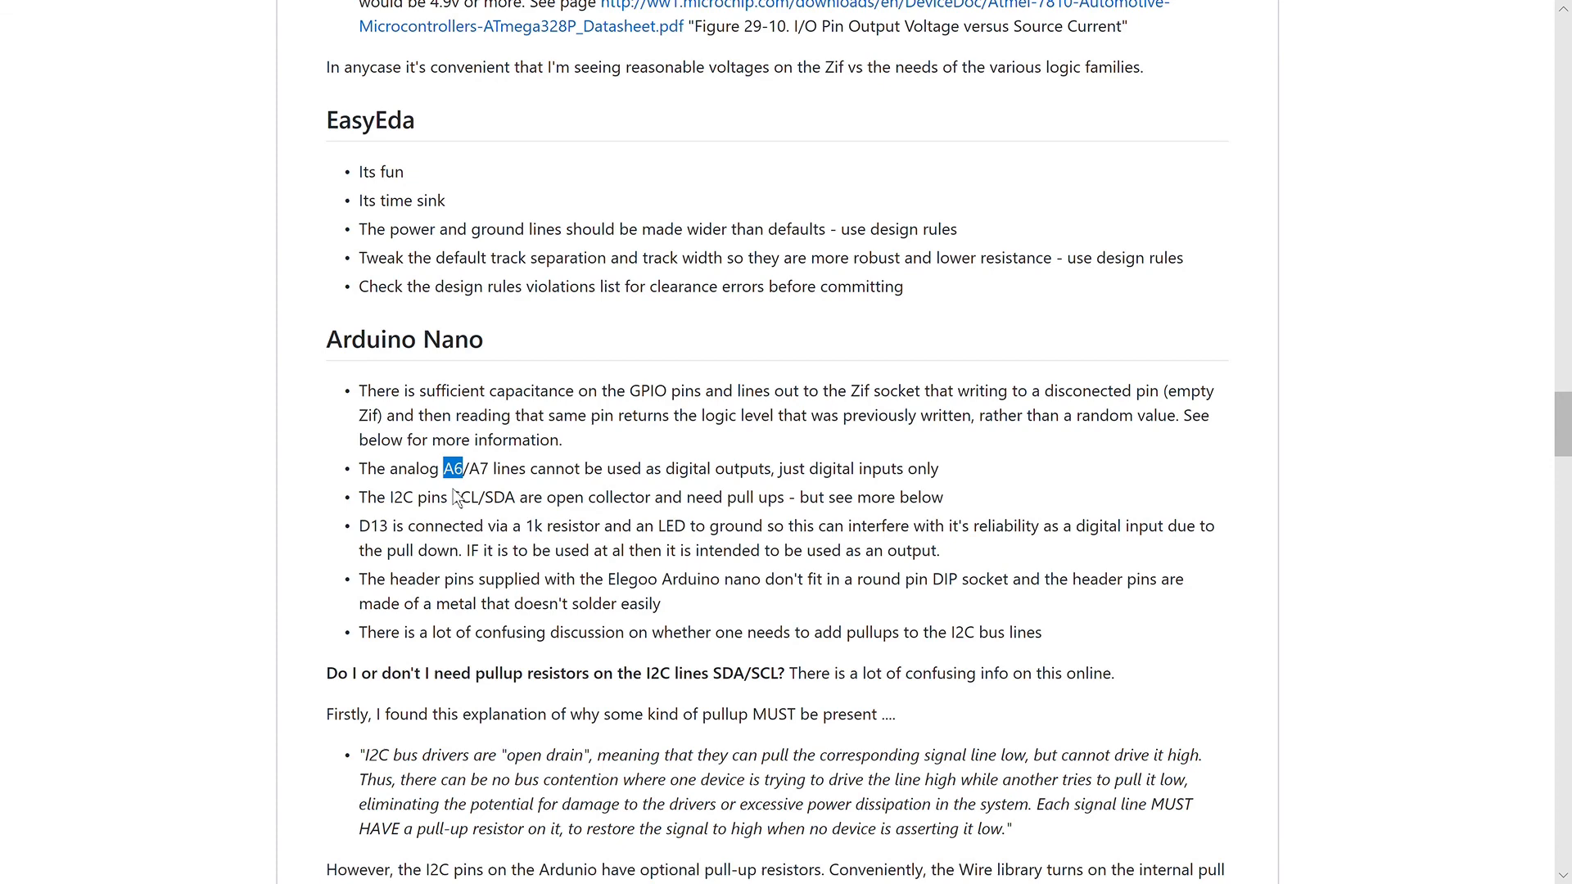
scroll(down, 3)
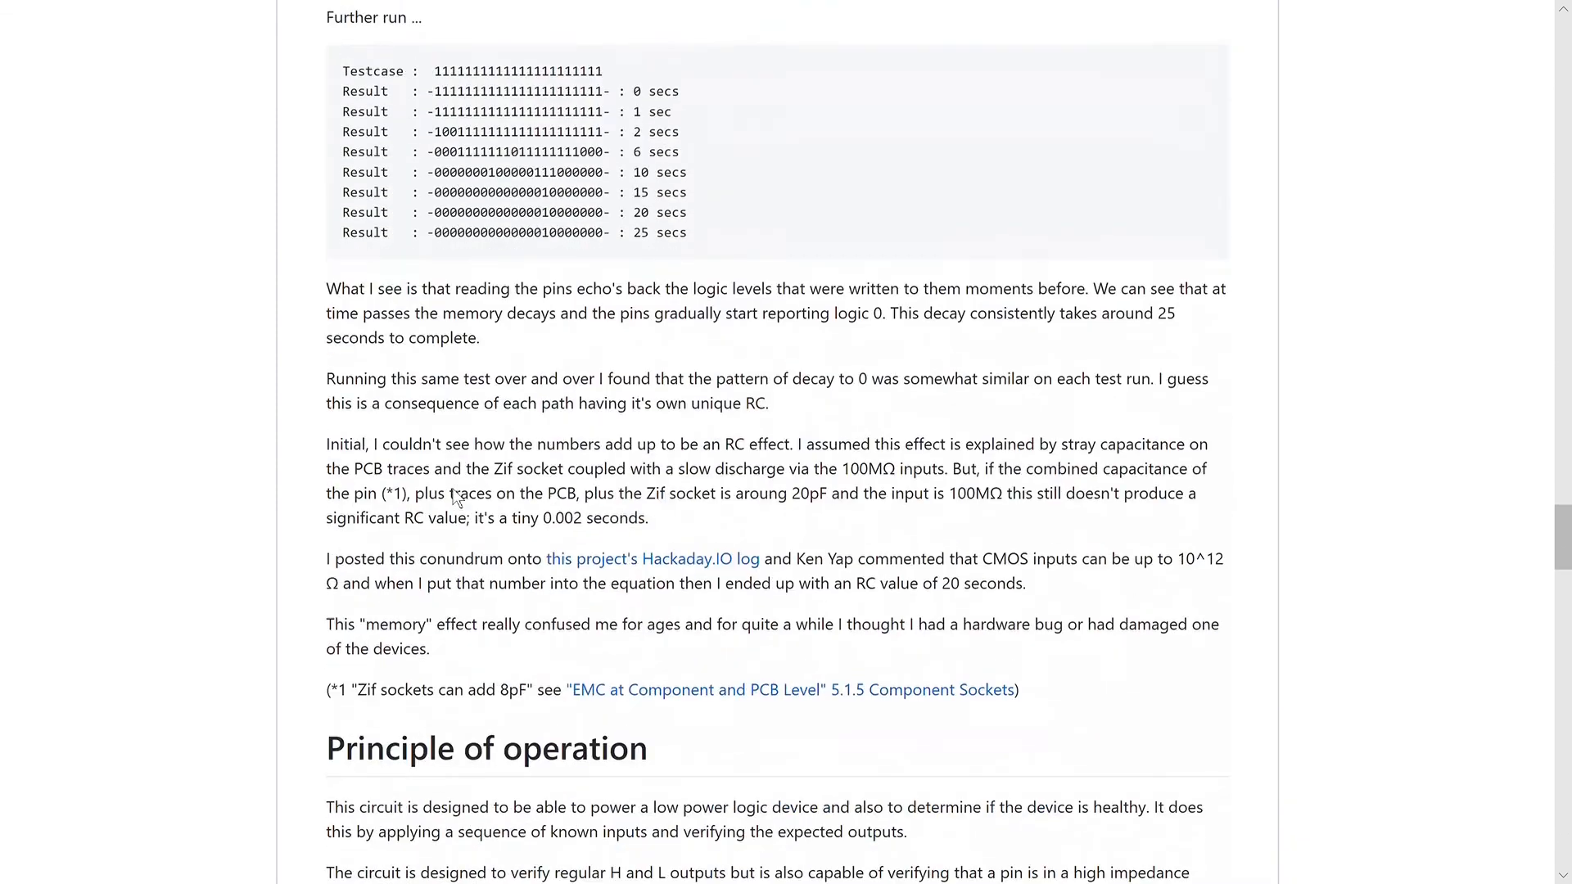